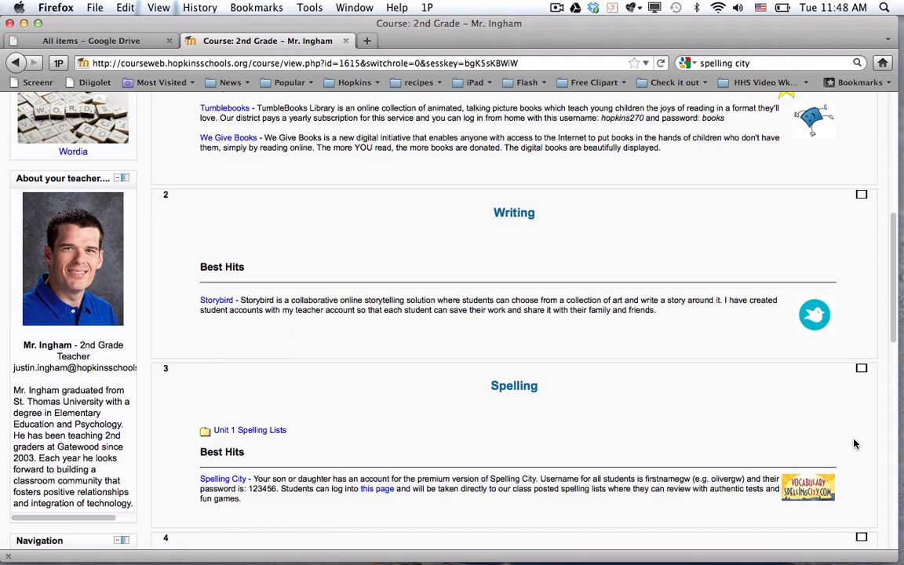
mouse_move(324, 444)
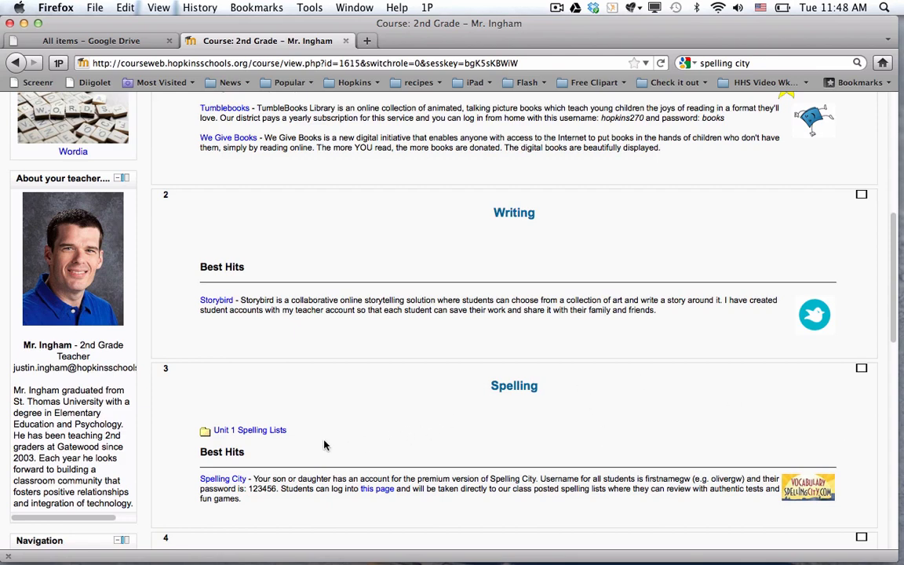
mouse_move(333, 410)
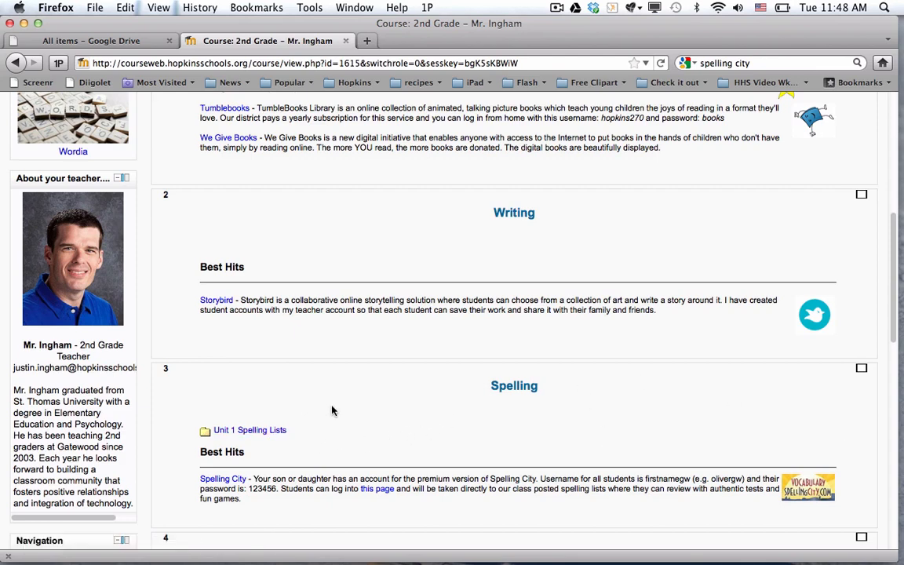
mouse_move(365, 414)
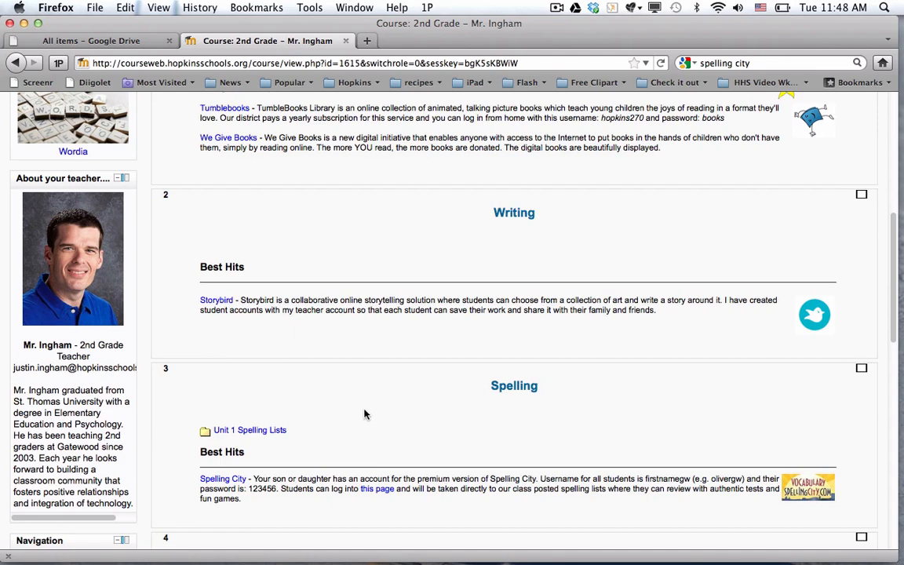
mouse_move(354, 426)
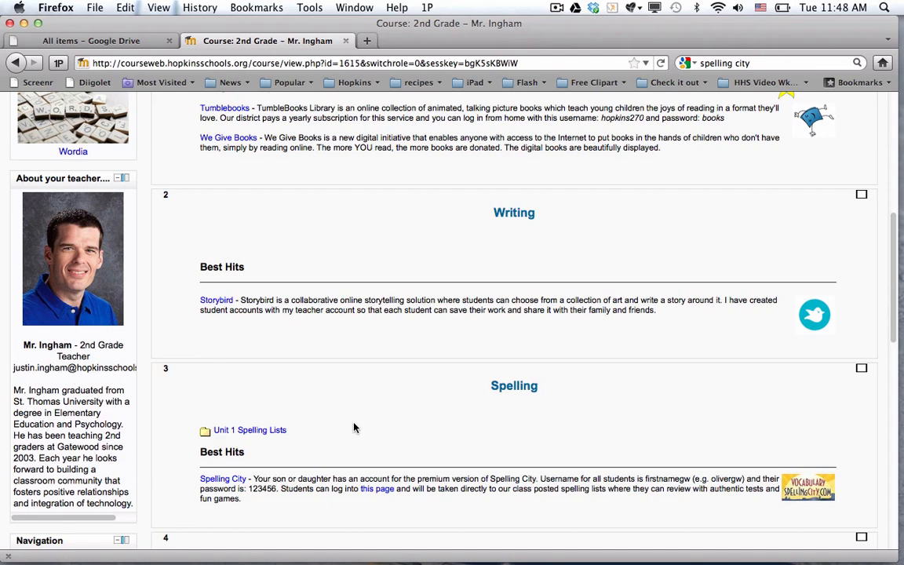
mouse_move(337, 429)
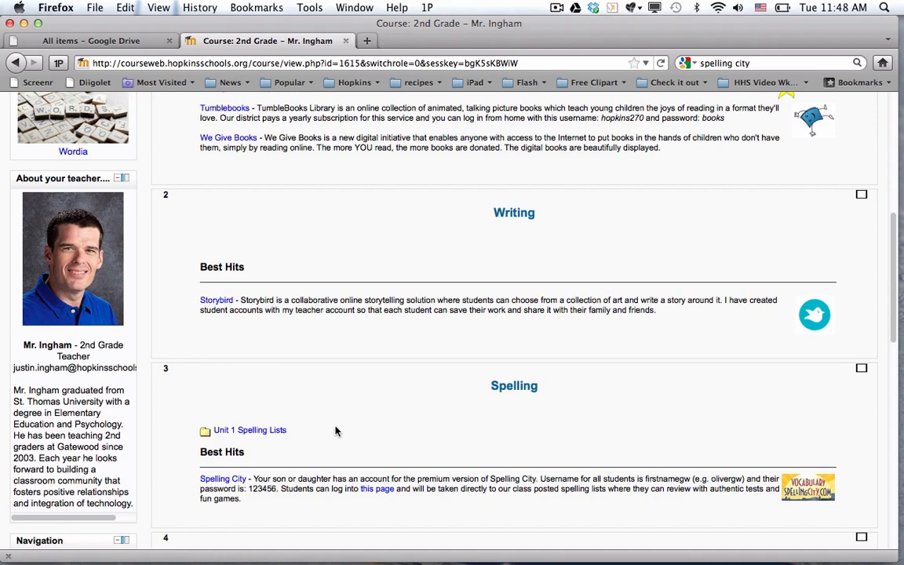
mouse_move(338, 433)
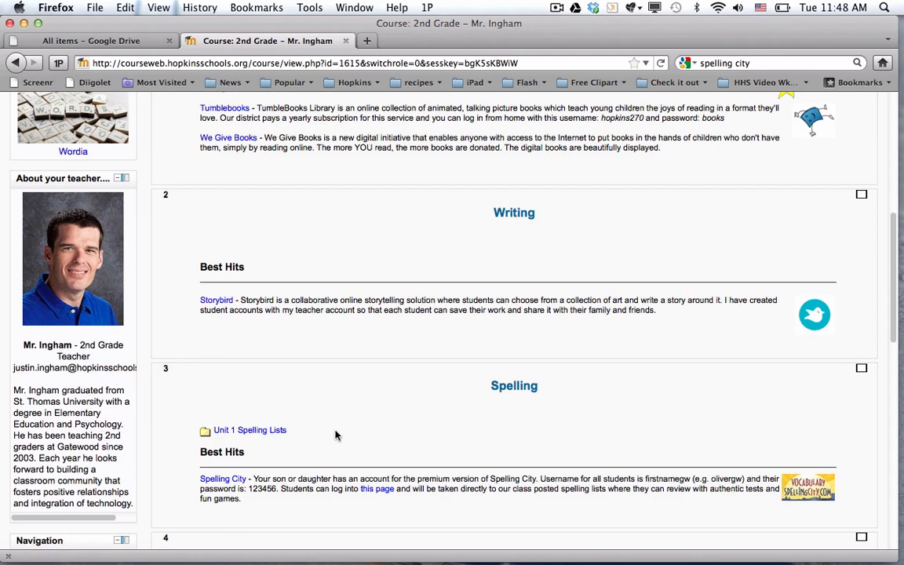
mouse_move(346, 431)
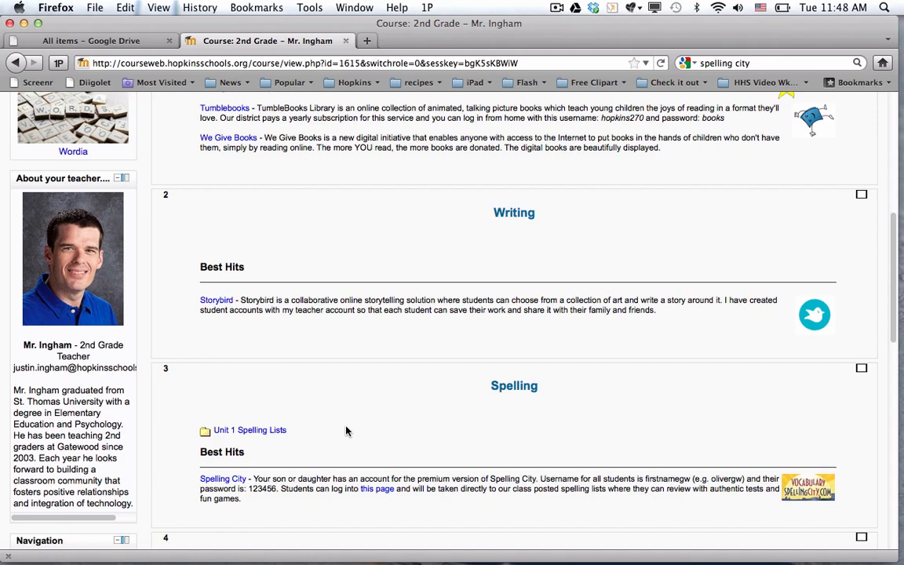
mouse_move(387, 438)
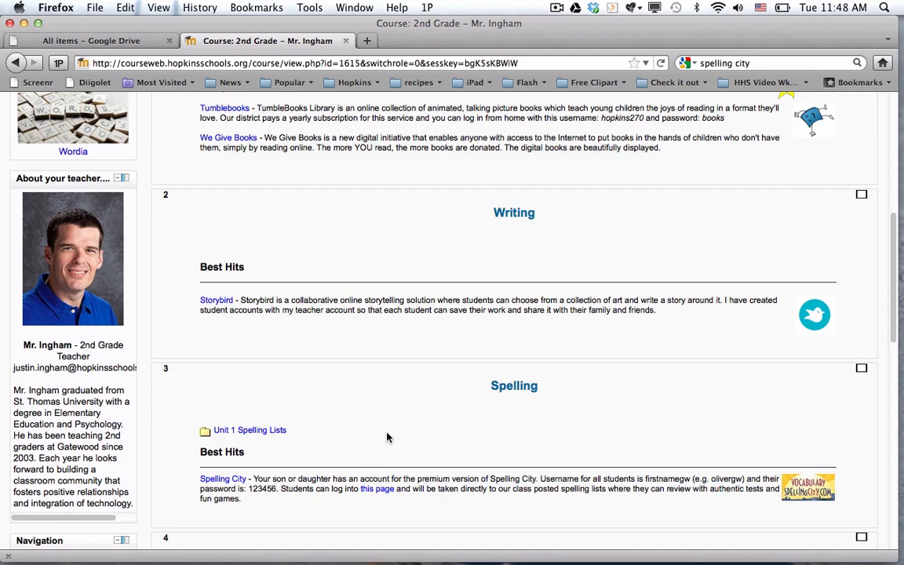
- Switch to the 'All items - Google Drive' browser tab
click(94, 40)
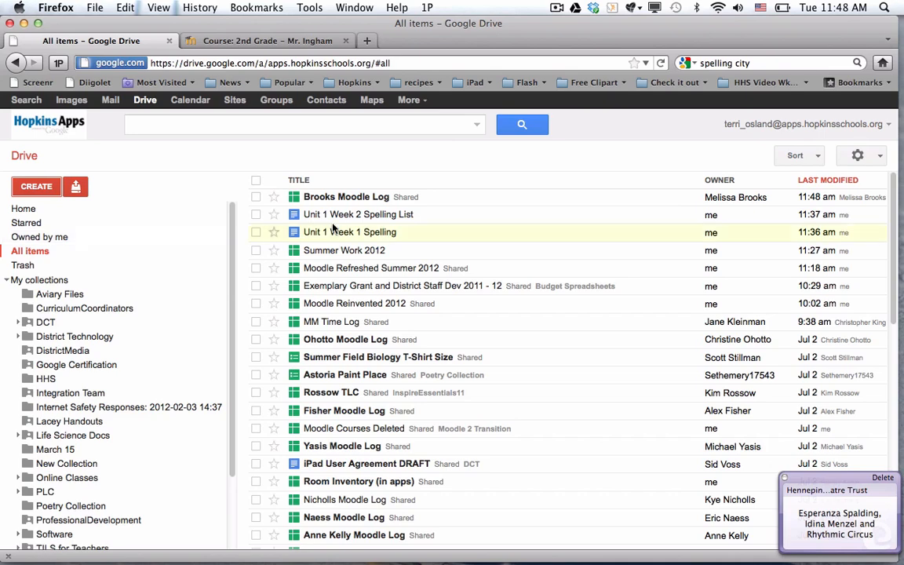
mouse_move(334, 224)
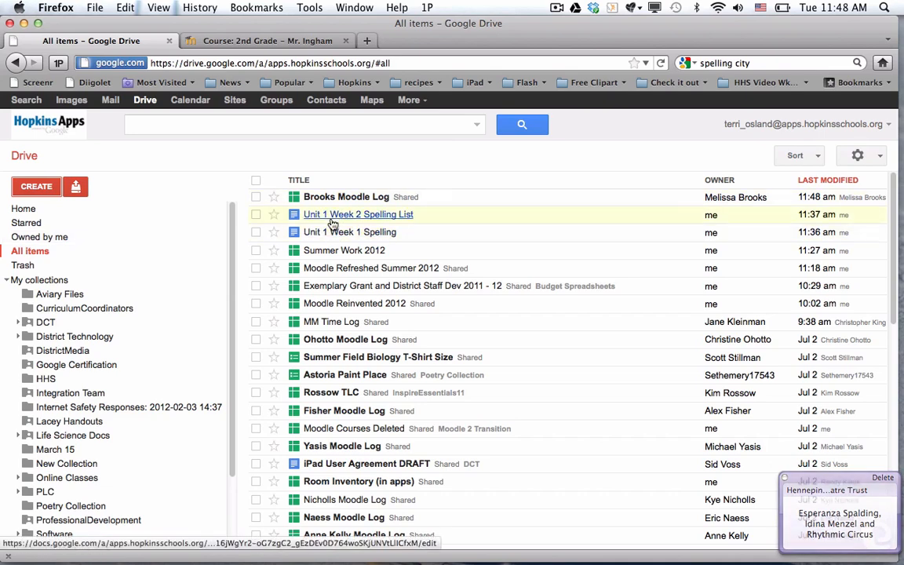
mouse_move(326, 232)
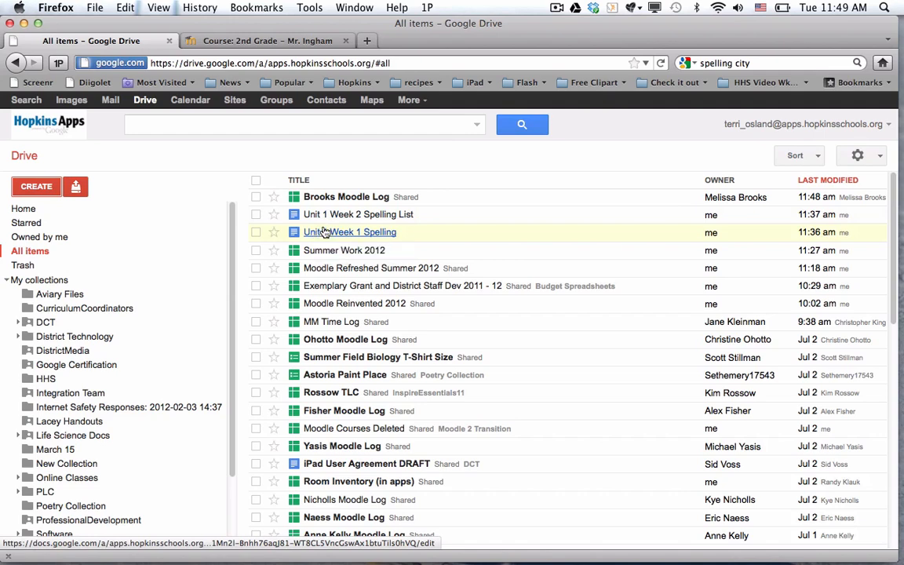
mouse_move(346, 234)
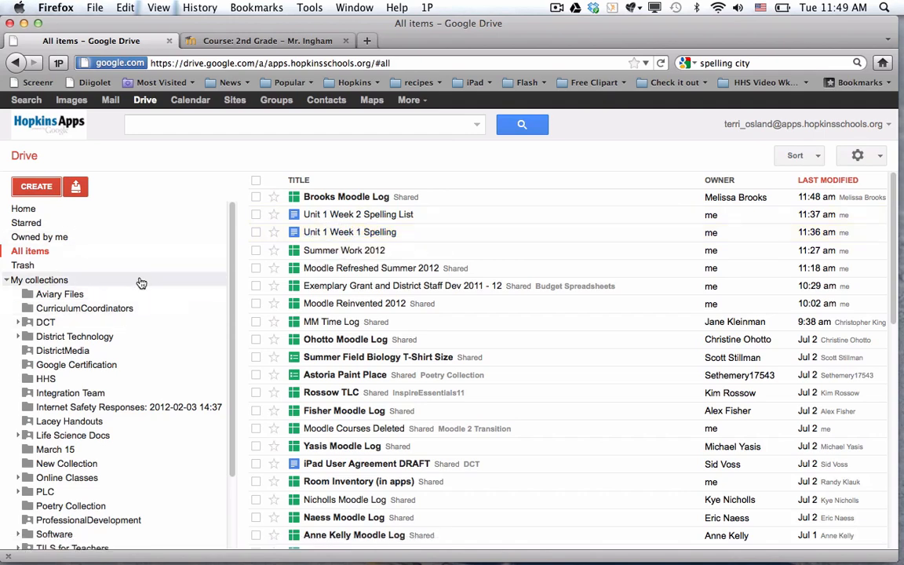
mouse_move(121, 270)
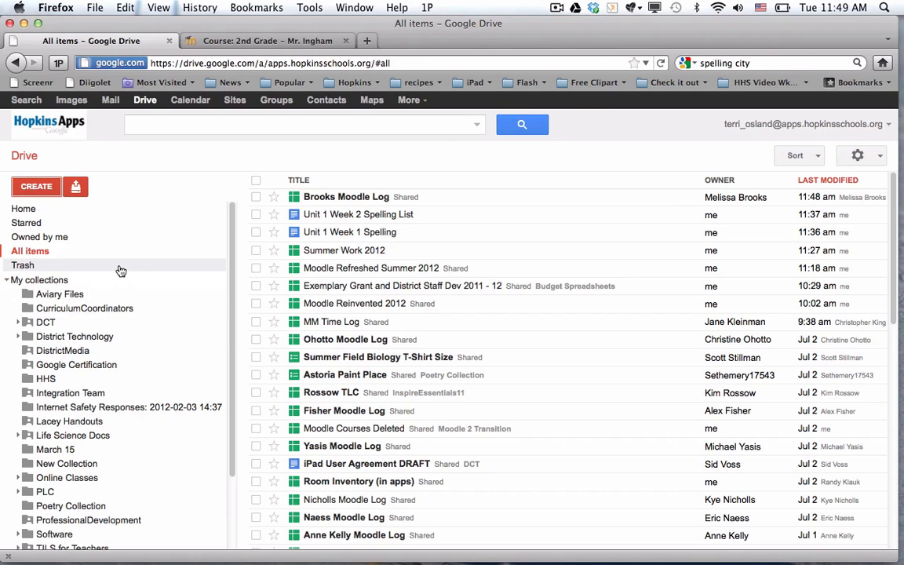
mouse_move(110, 270)
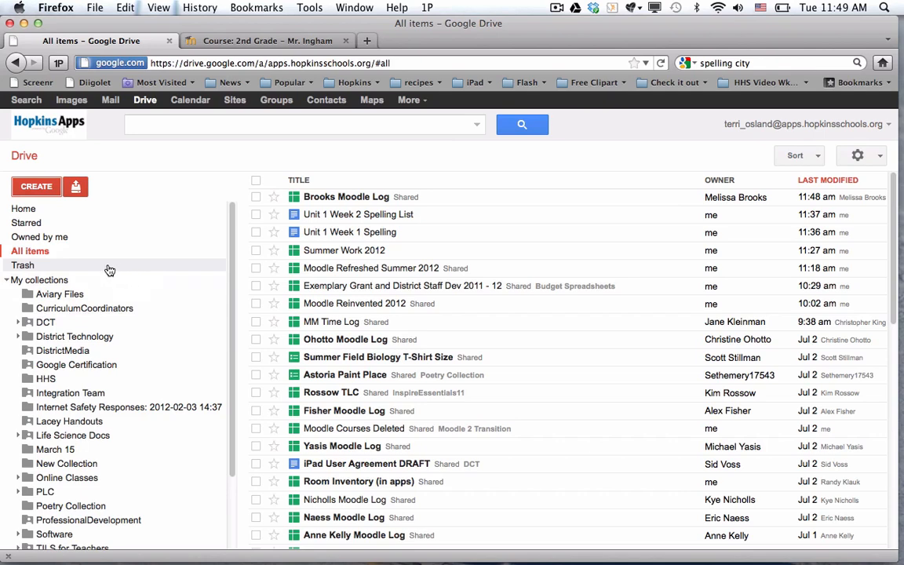
mouse_move(85, 280)
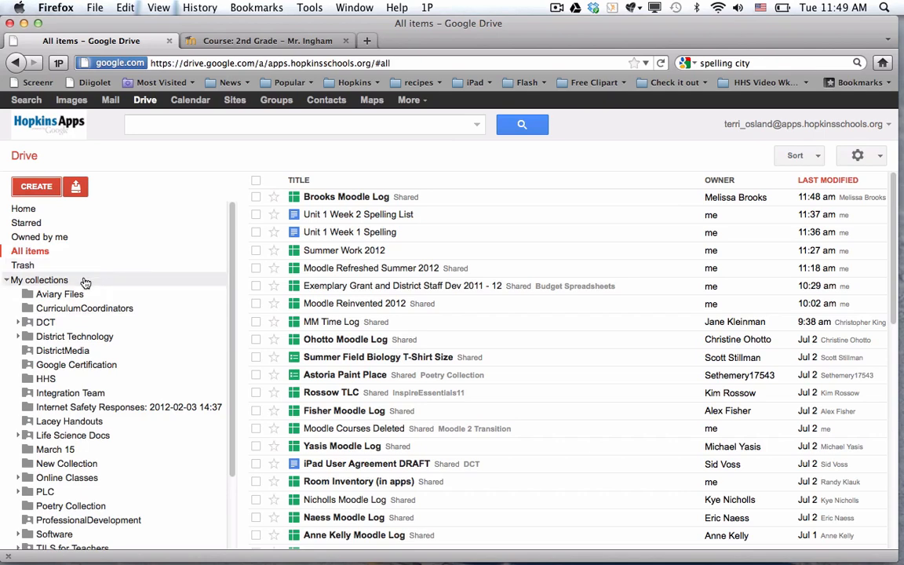
mouse_move(222, 284)
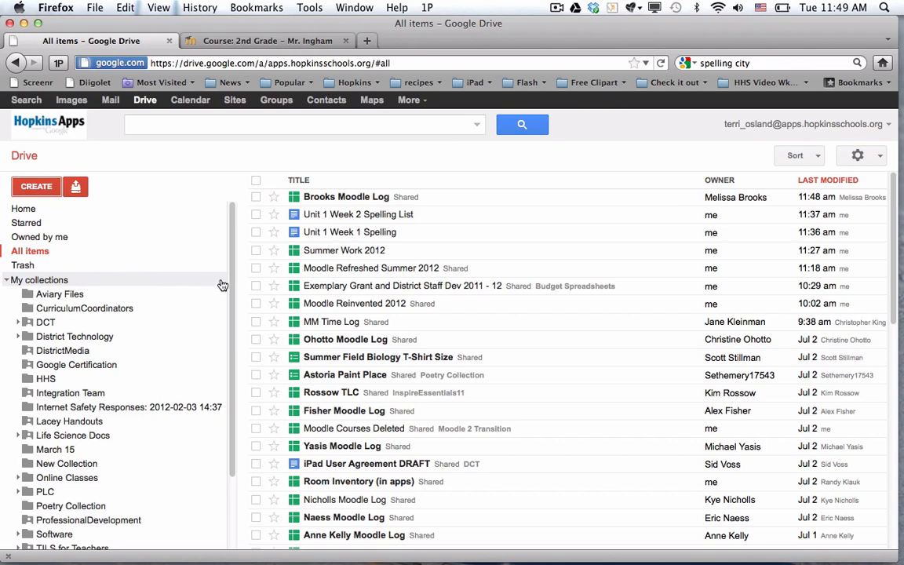
- Show the My collections folder list in the Drive sidebar
click(41, 280)
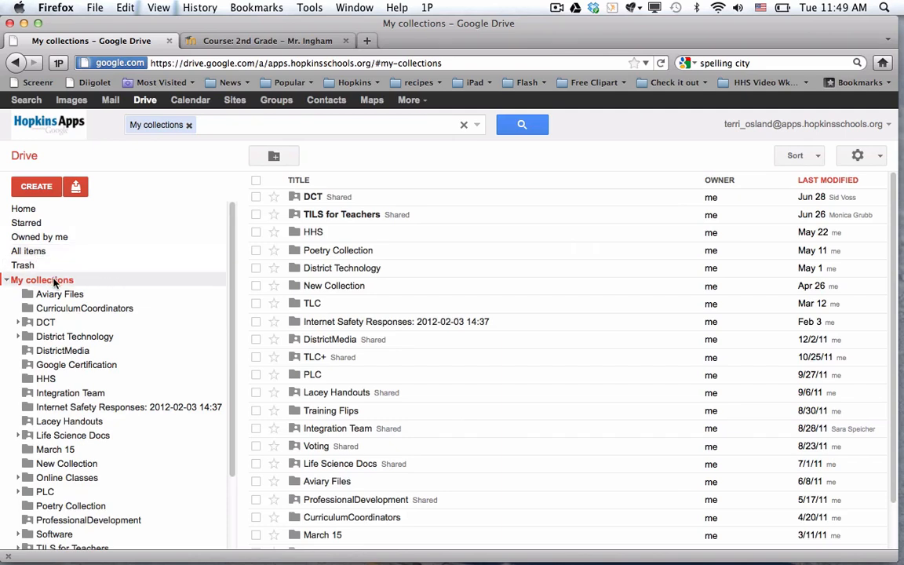
mouse_move(222, 284)
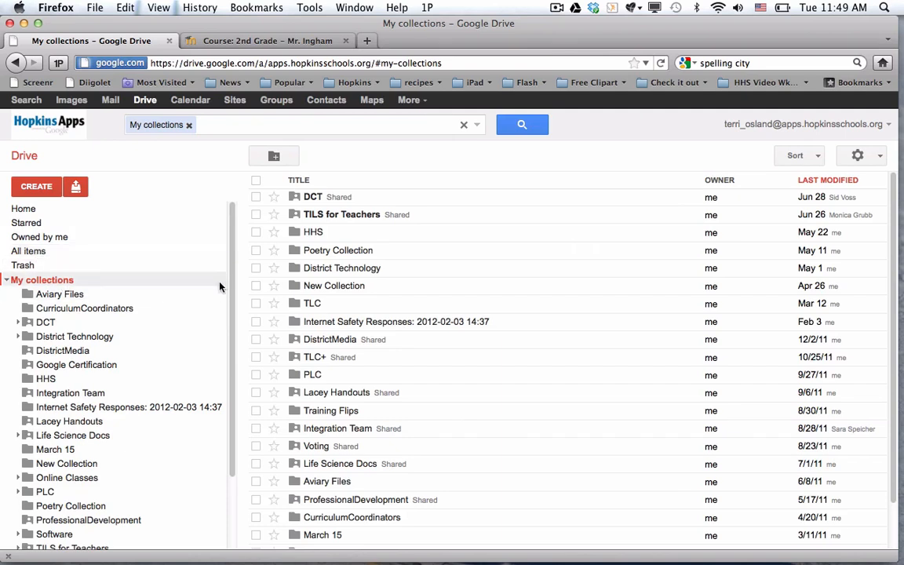
mouse_move(105, 280)
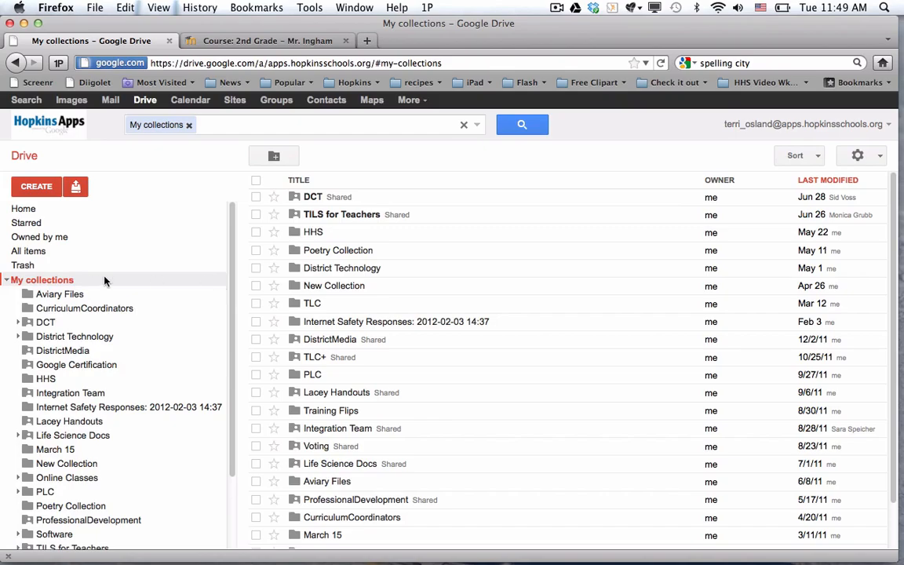
- Create a Google Drive collection named 'Unit 1 Spelling'
click(36, 186)
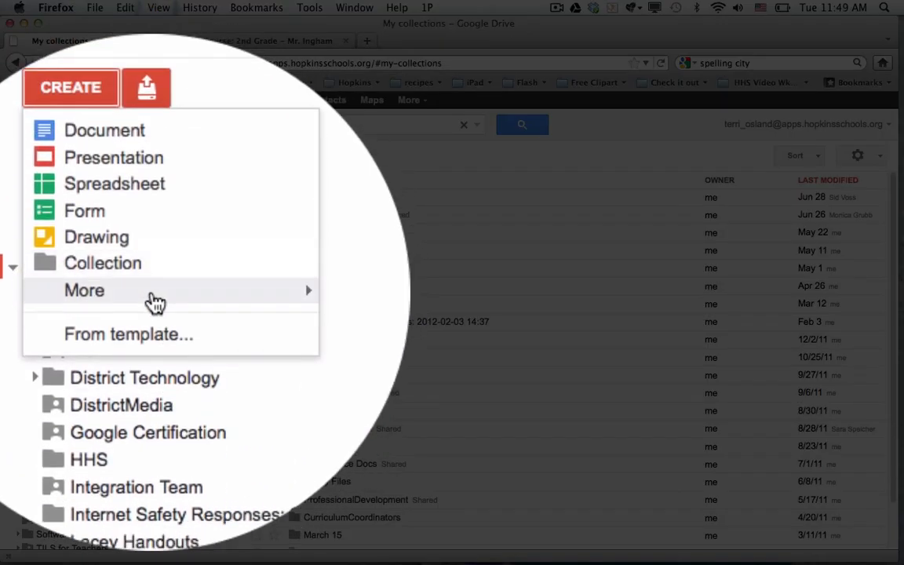
click(102, 263)
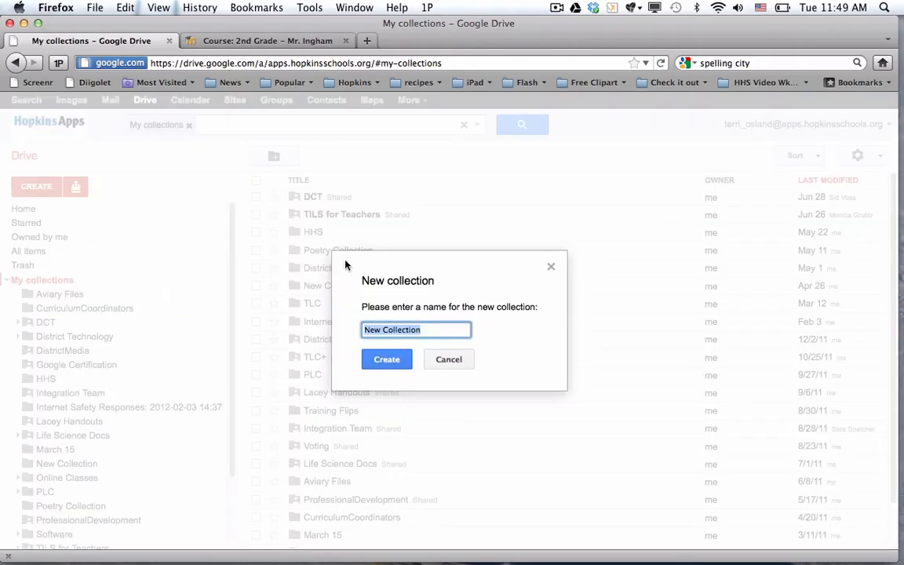
text(Unit 1 Spelling)
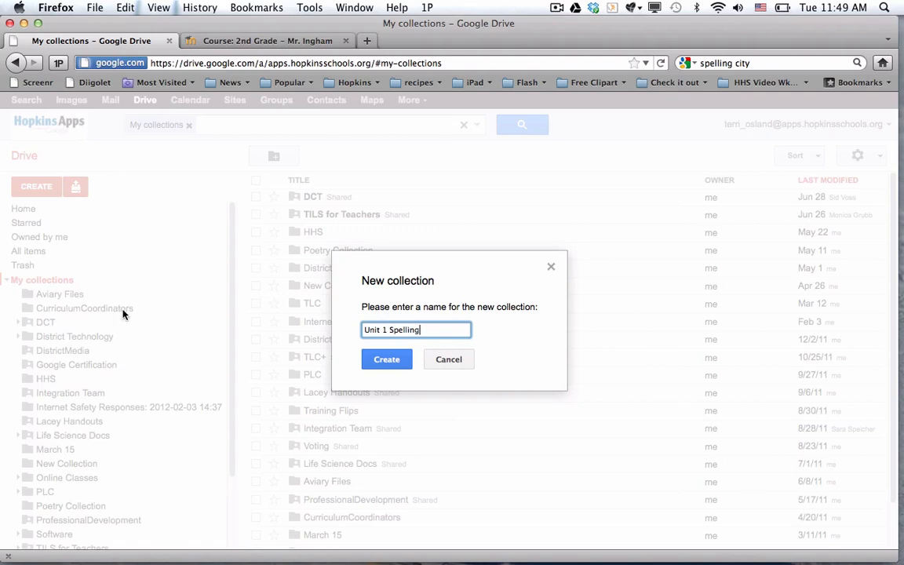
click(386, 359)
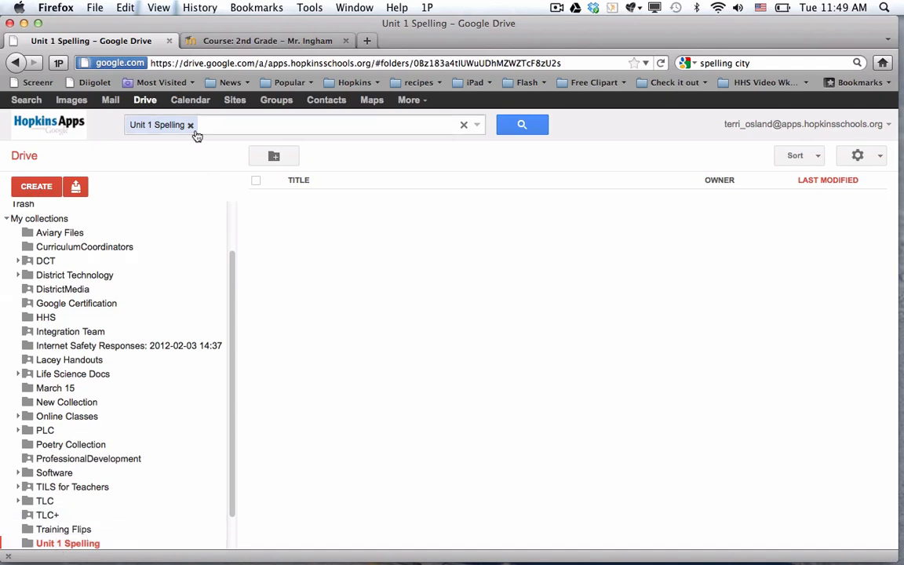
mouse_move(192, 133)
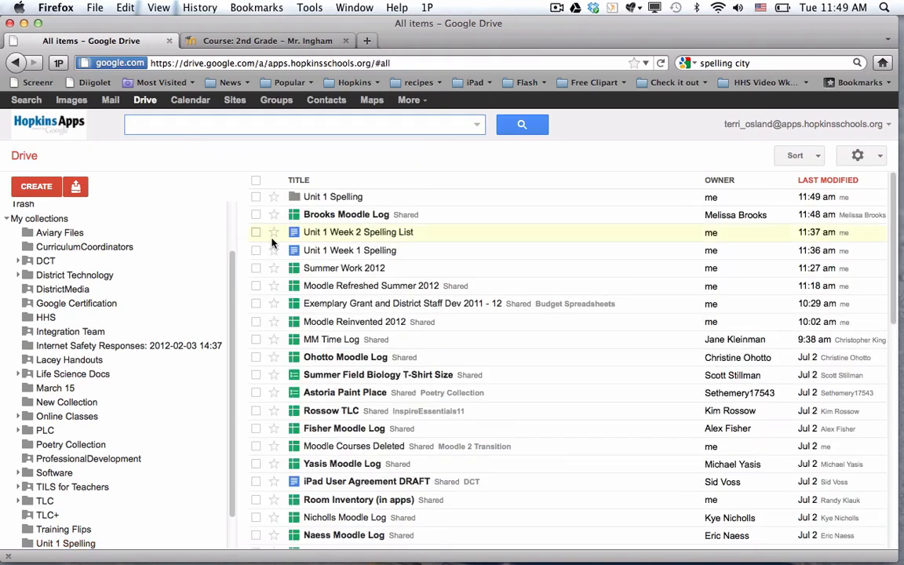
- Move the Unit 1 Week 1 and Week 2 spelling documents into Unit 1 Spelling
click(256, 231)
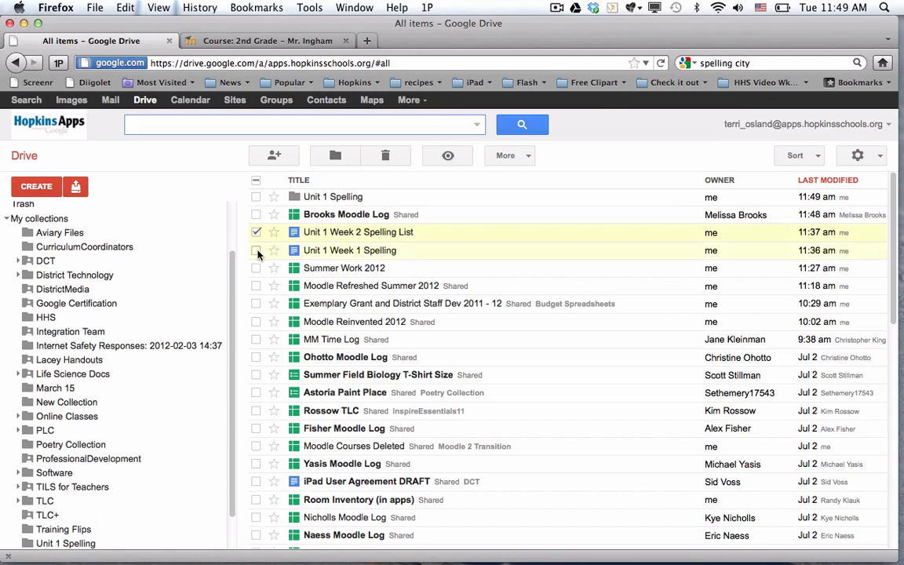
click(256, 251)
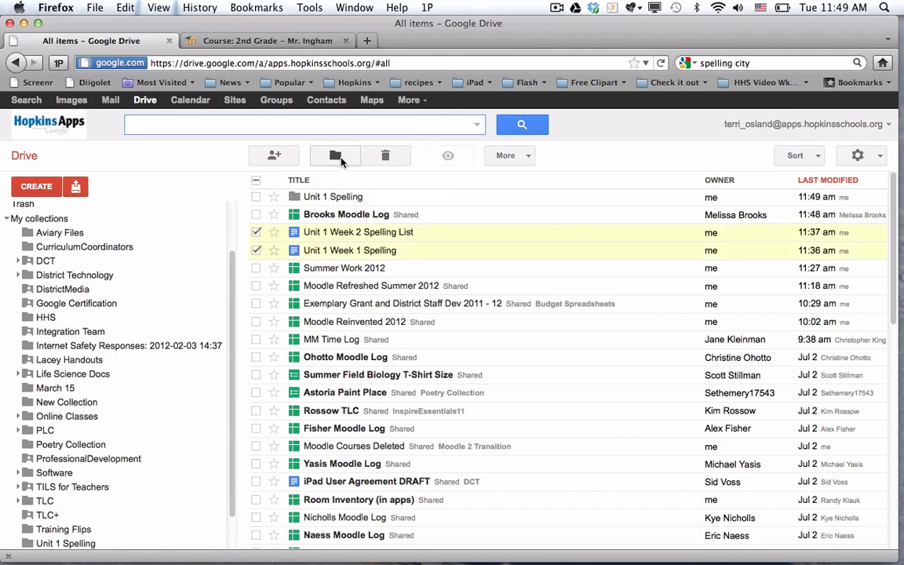
mouse_move(335, 154)
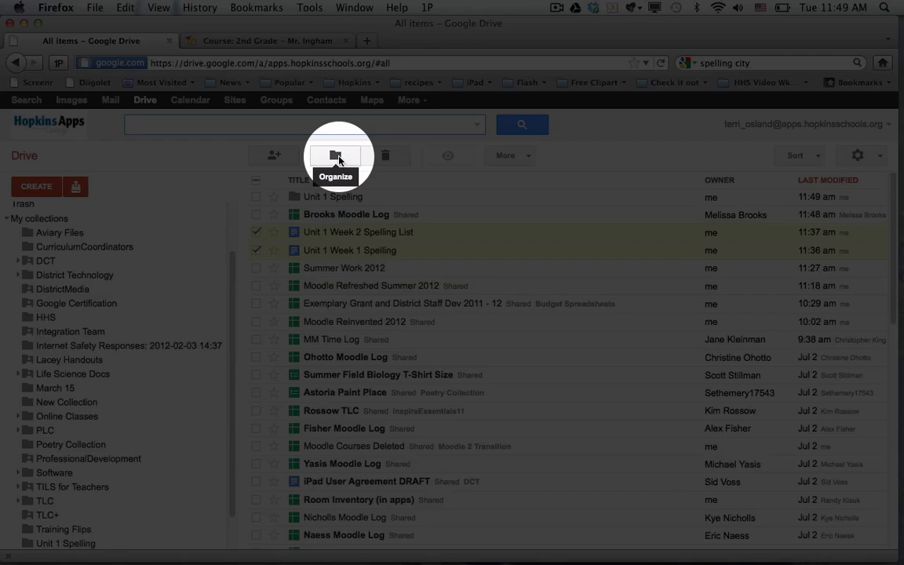
click(335, 156)
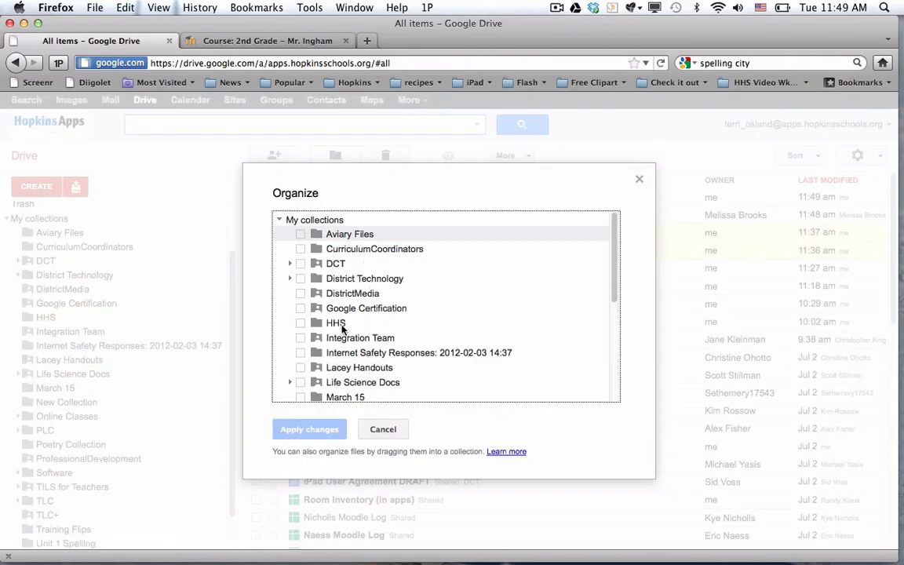
scroll(down, 3)
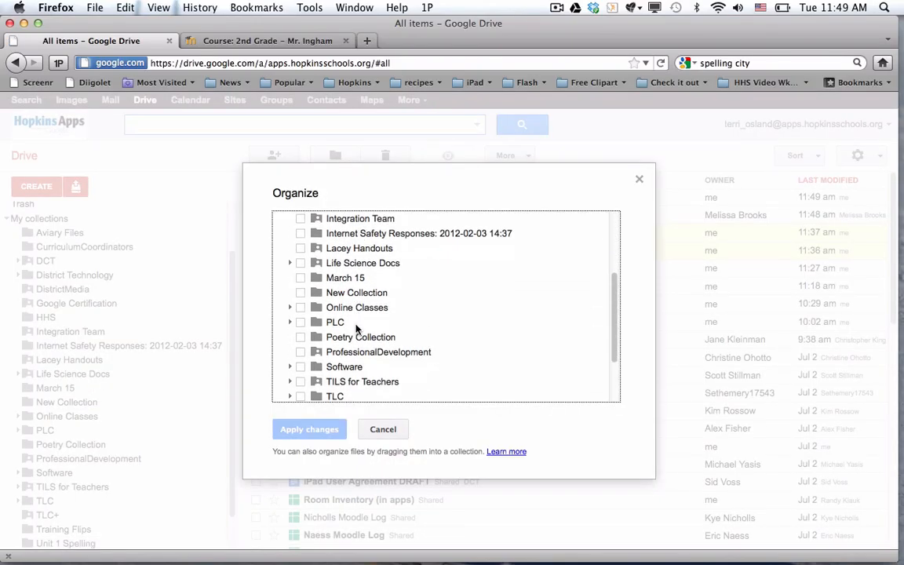
scroll(down, 3)
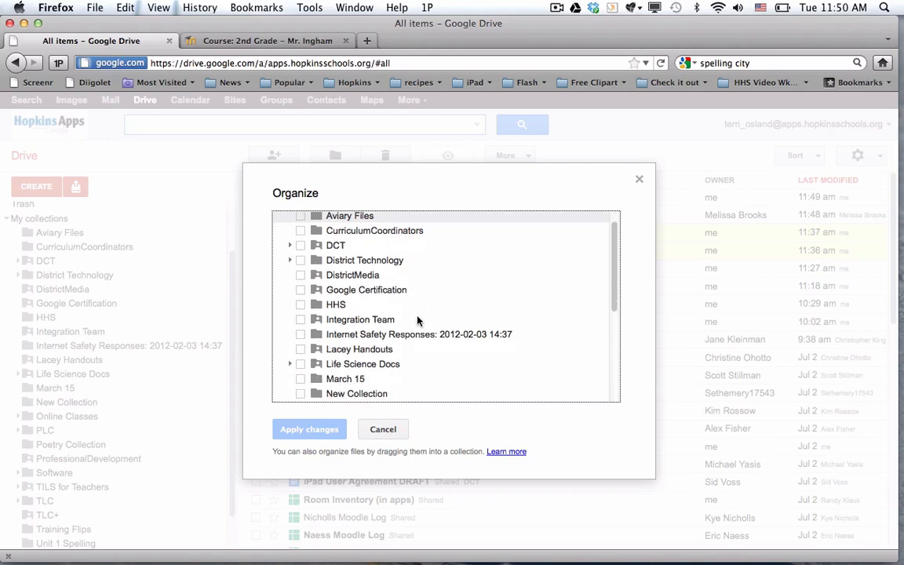
scroll(down, 3)
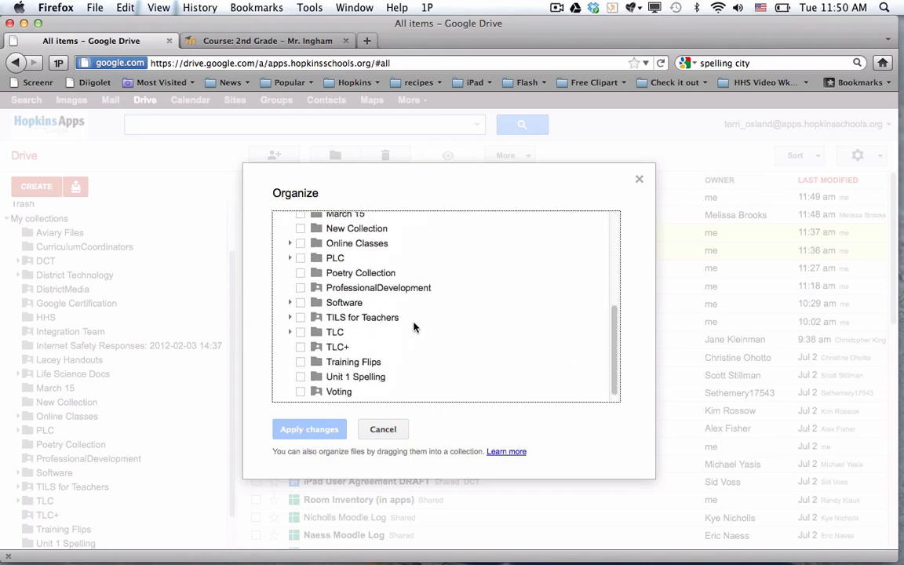
click(301, 376)
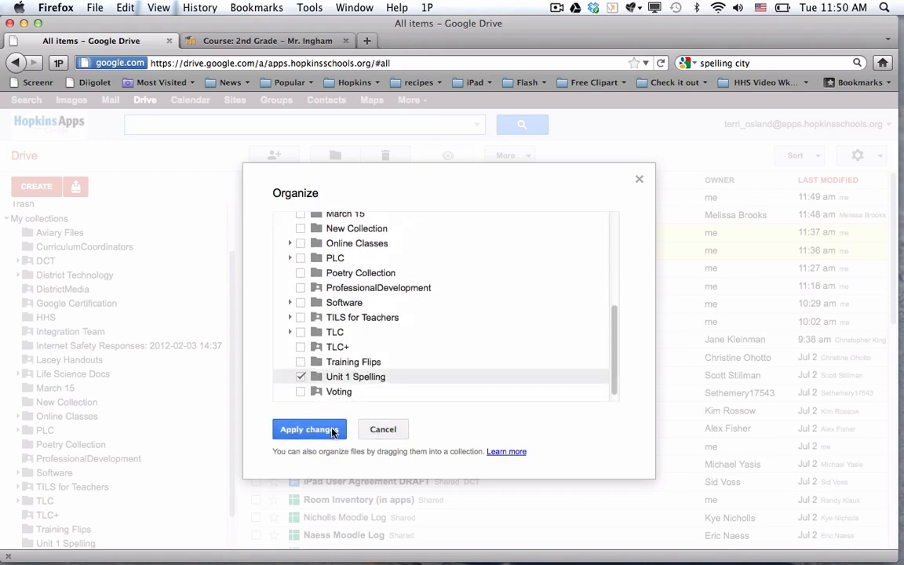
click(309, 429)
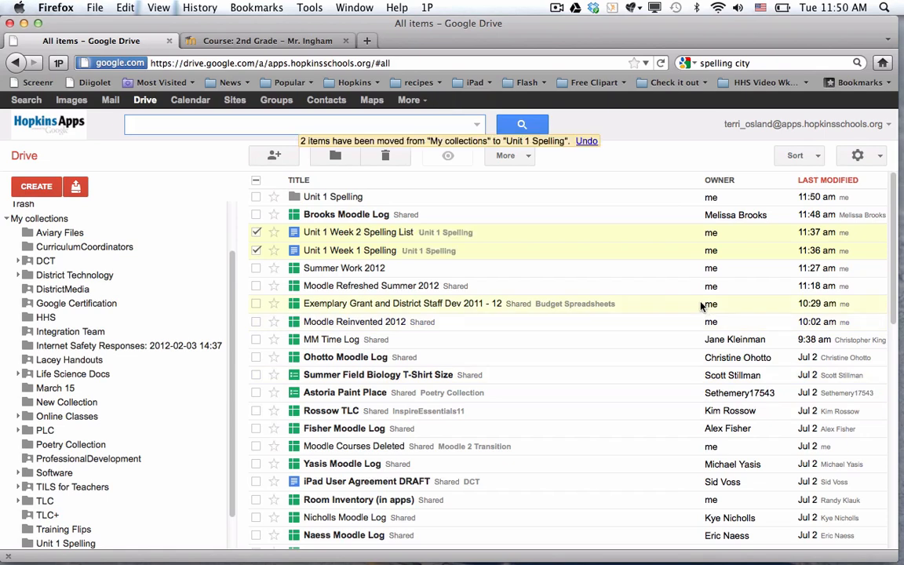
mouse_move(334, 202)
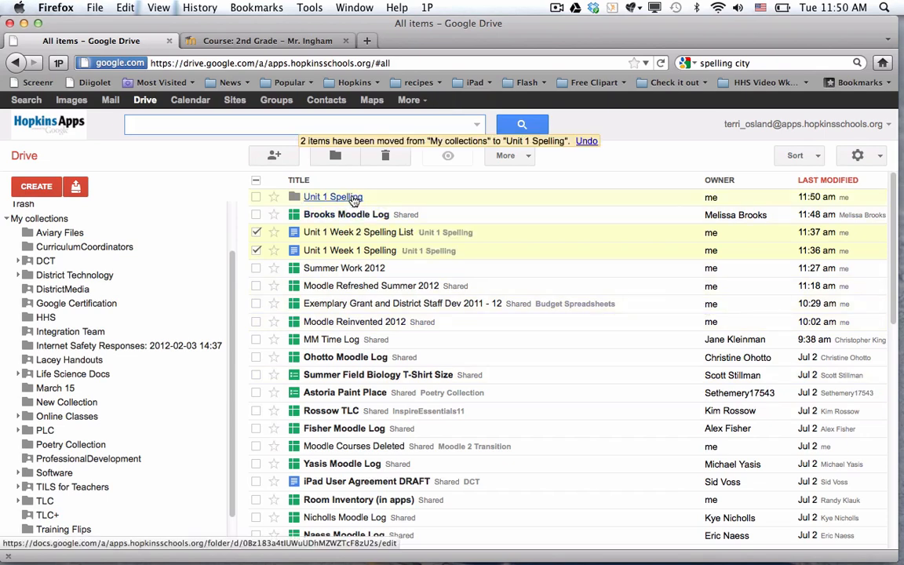
mouse_move(276, 205)
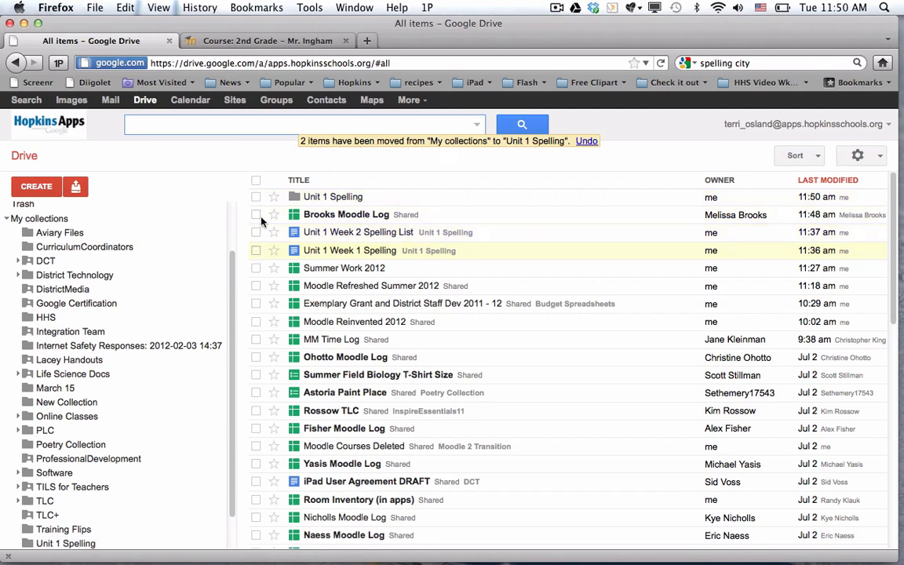
- Share the Unit 1 Spelling folder with anyone who has the link
click(256, 196)
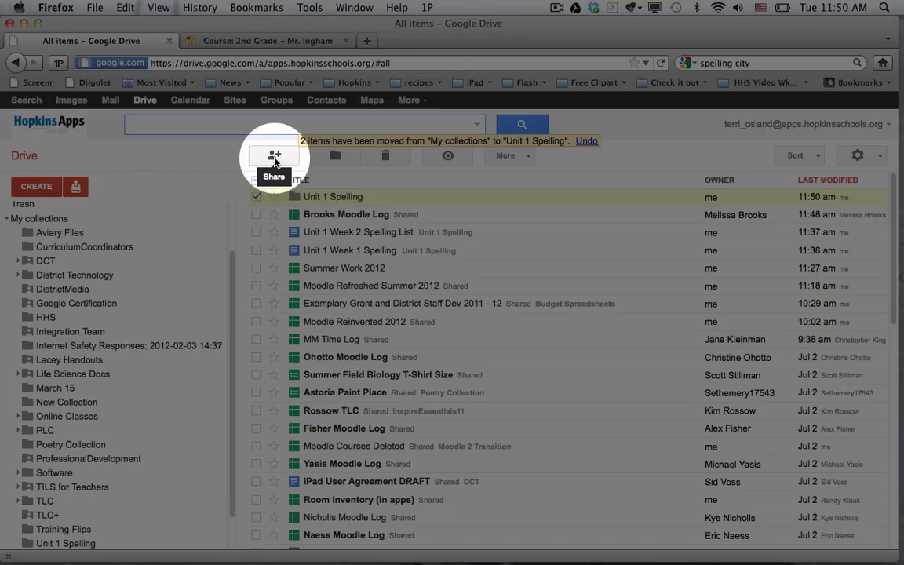
click(273, 155)
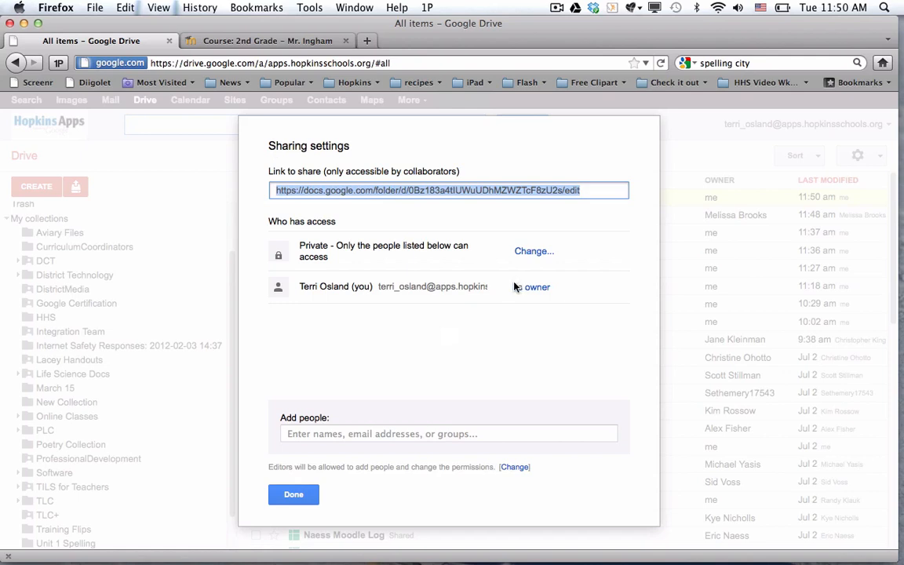
click(534, 250)
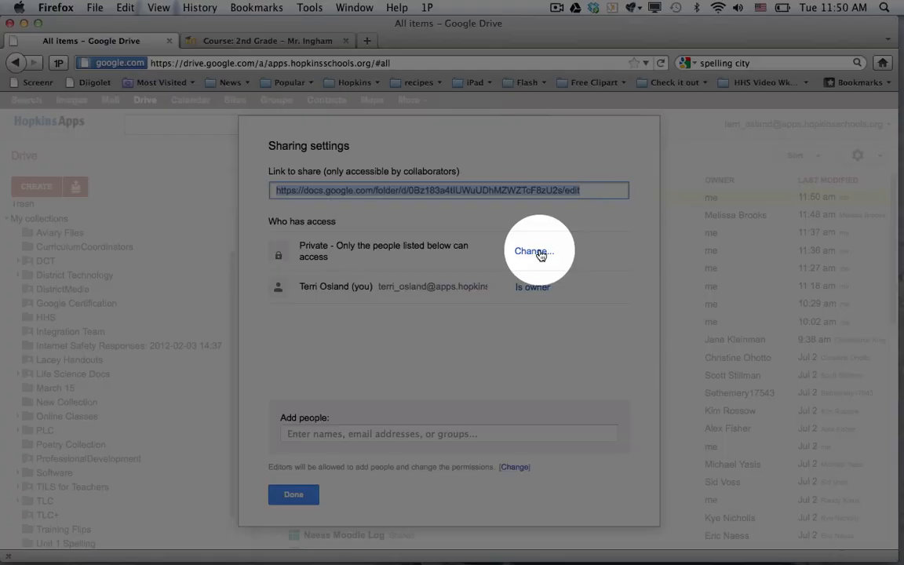
click(536, 252)
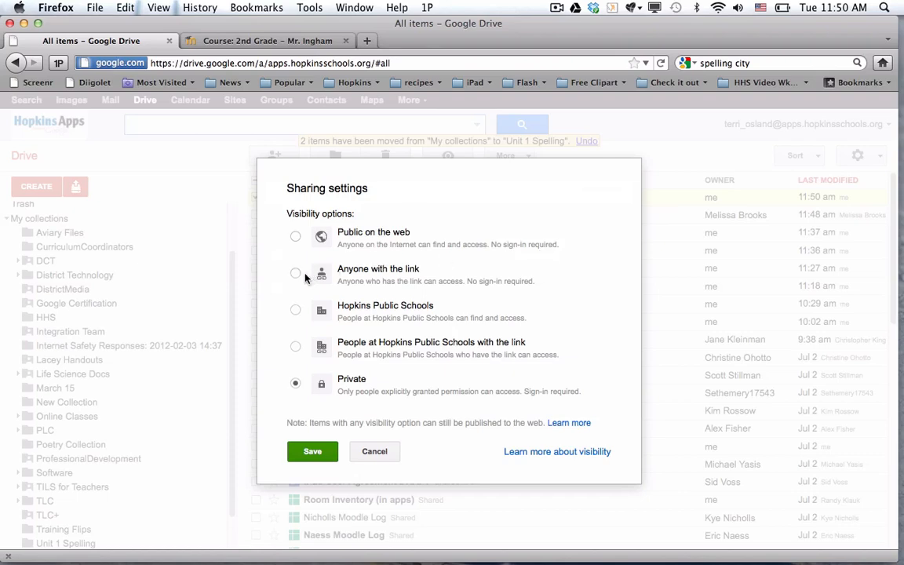
click(295, 272)
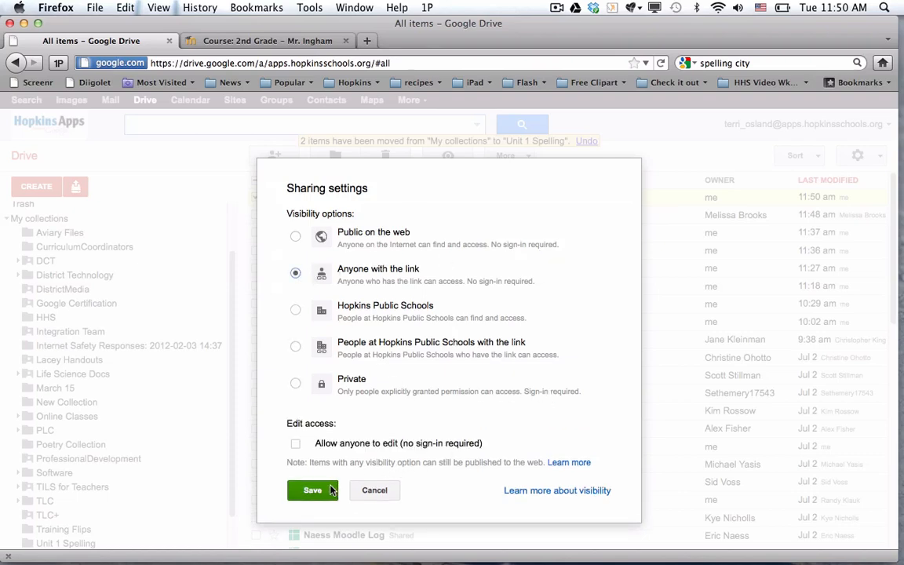
click(313, 490)
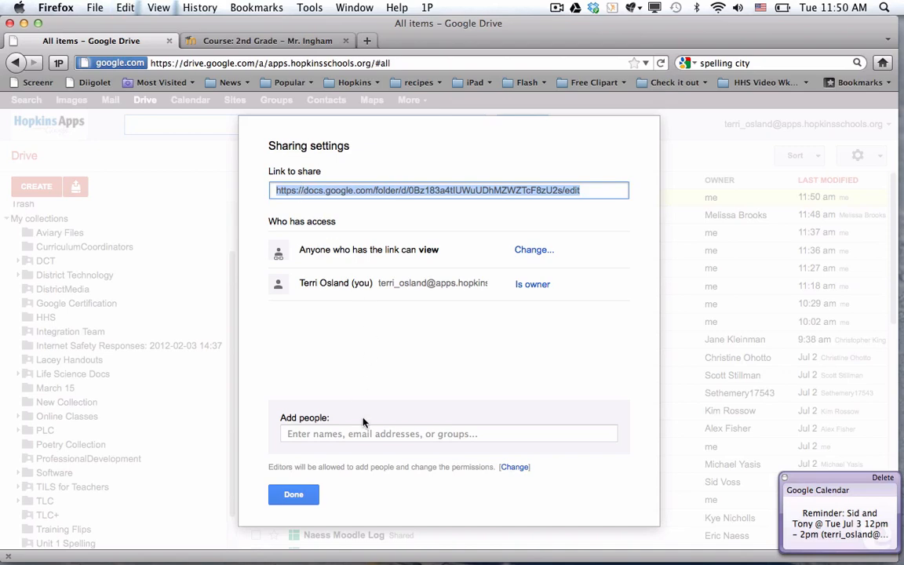
click(294, 495)
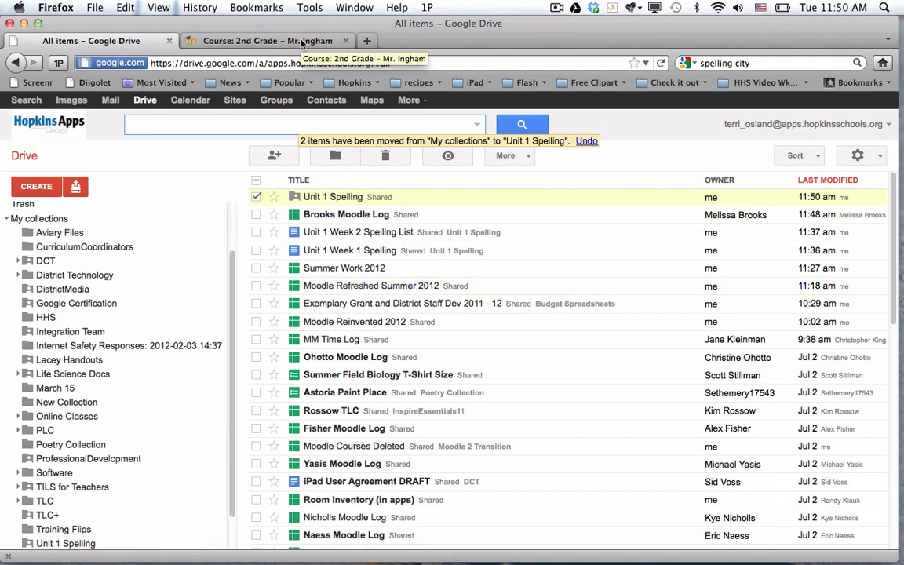
- Return to the 2nd Grade – Mr. Ingham course page and scroll through the Spelling topic
click(267, 40)
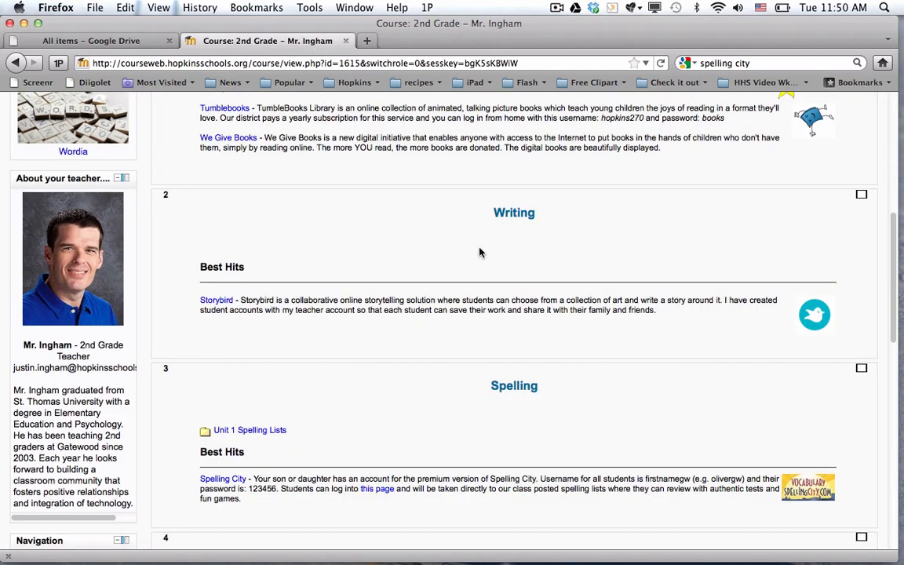
mouse_move(690, 404)
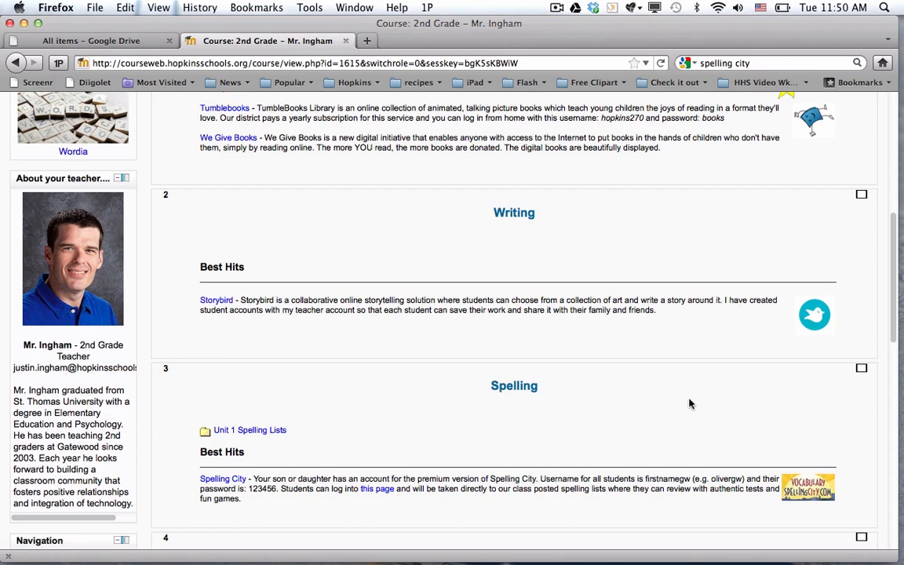
scroll(down, 3)
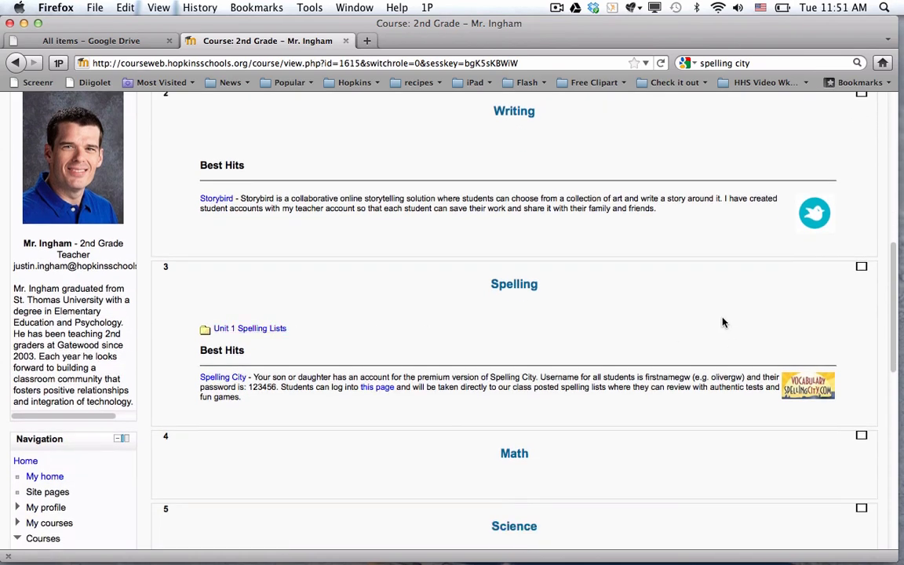
mouse_move(731, 312)
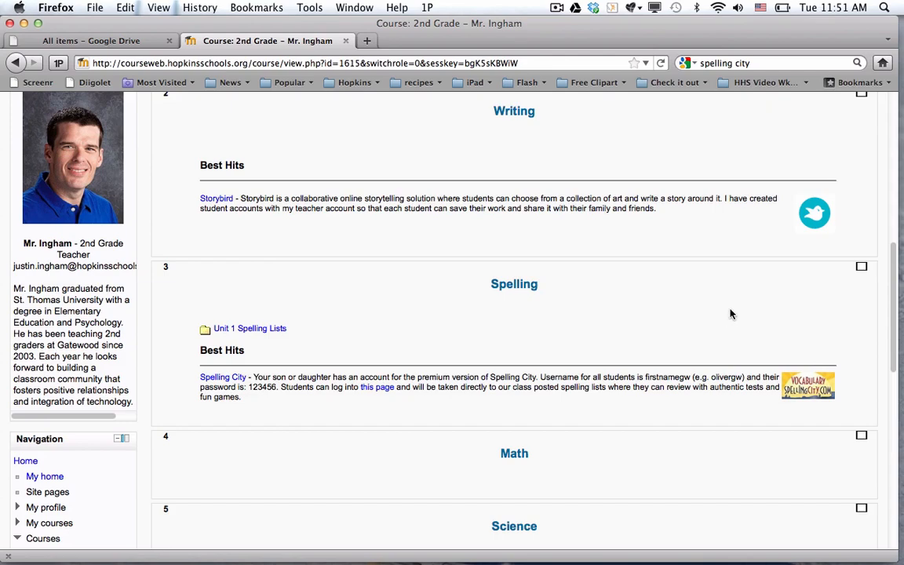
scroll(up, 3)
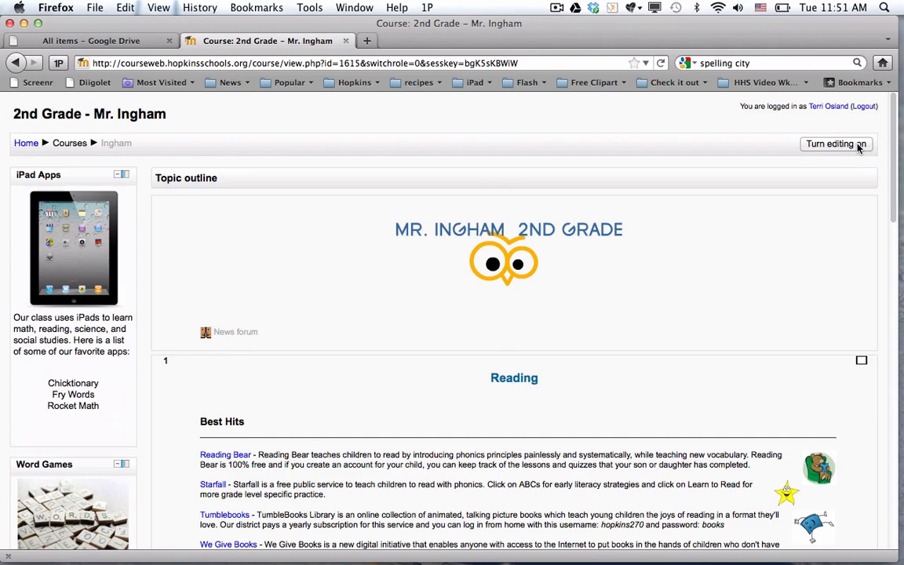
- Turn editing on and add a URL resource to the Spelling topic
click(835, 143)
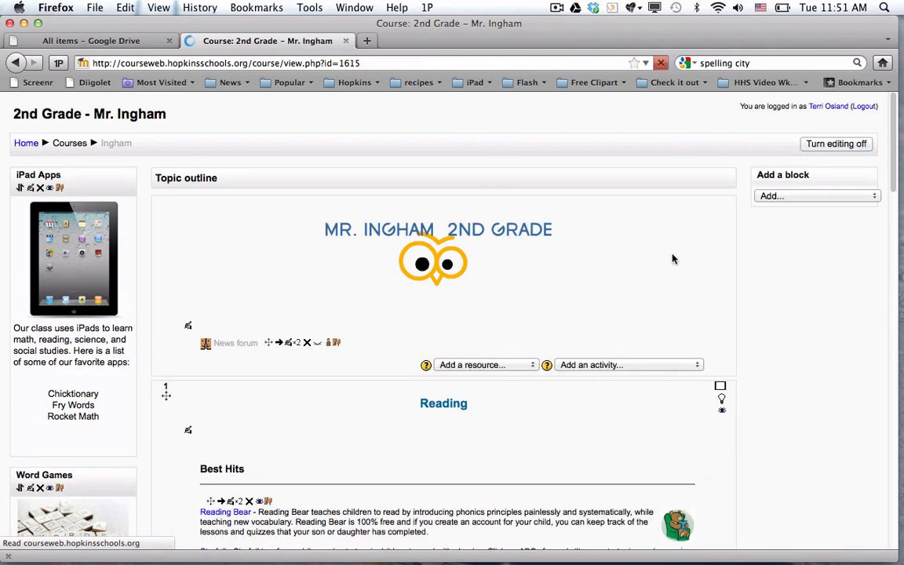
scroll(down, 3)
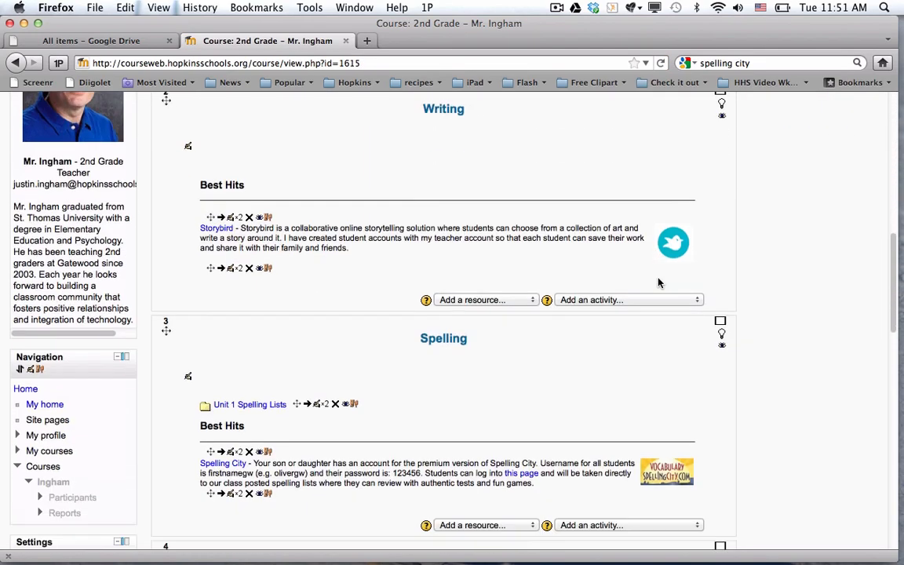
click(485, 355)
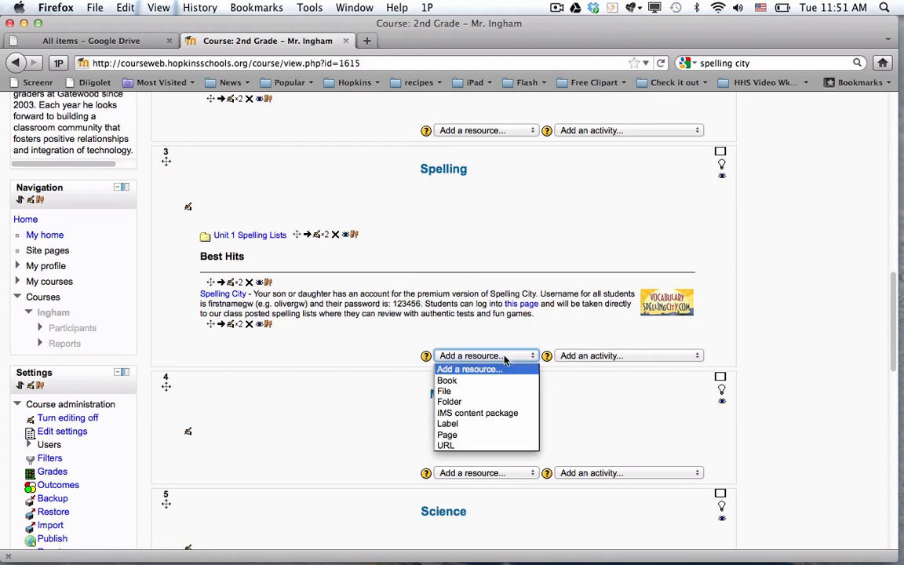
mouse_move(479, 401)
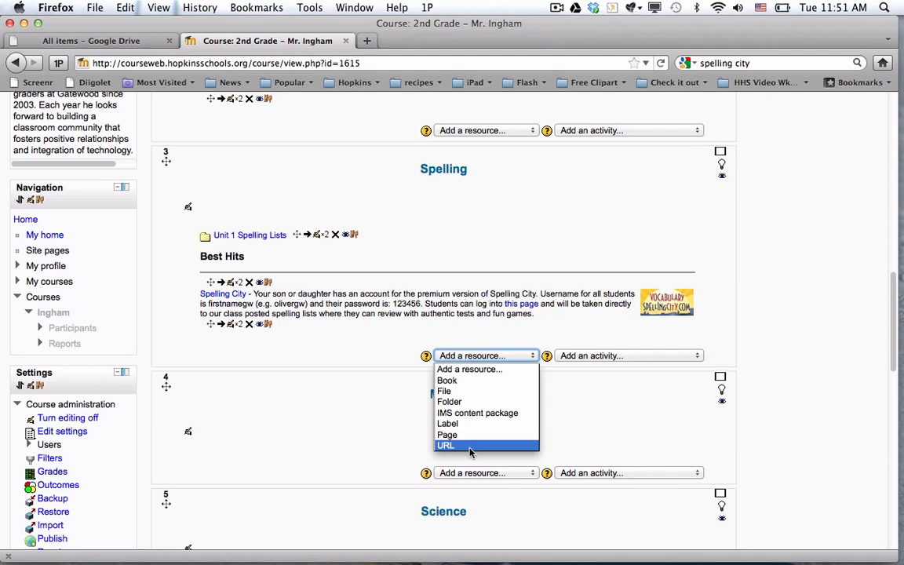
click(446, 444)
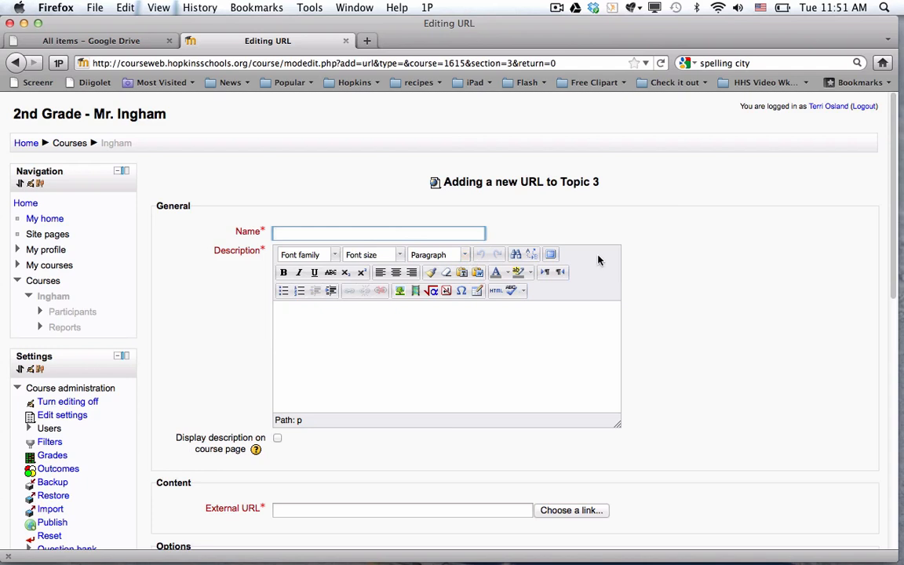
- Name the URL resource 'Unit 1 Spelling Lists'
text(U)
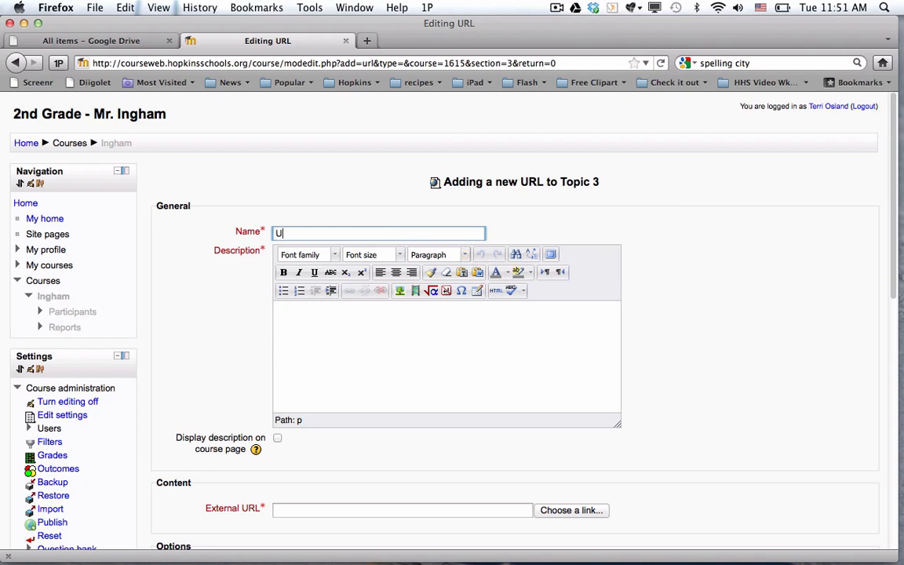
text(nit 1 Spell)
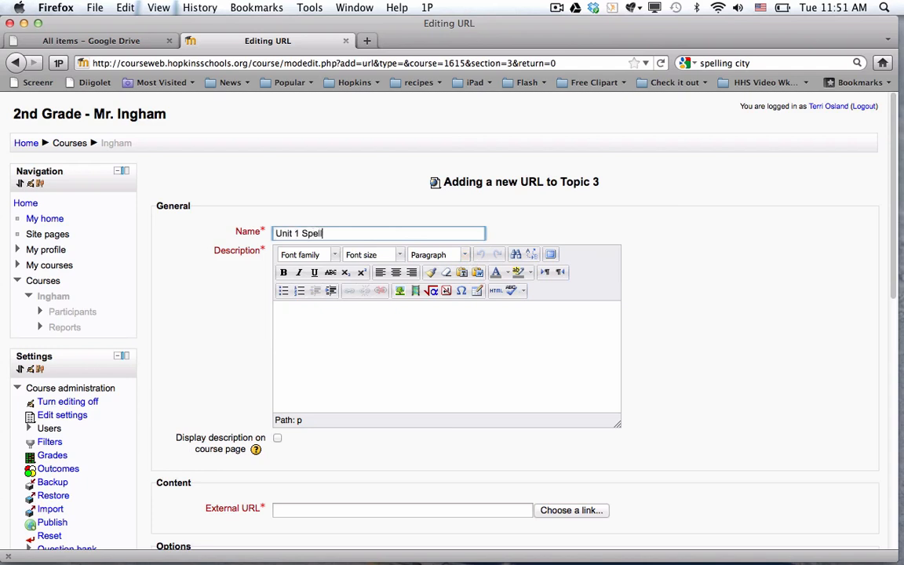
text(ing Lists)
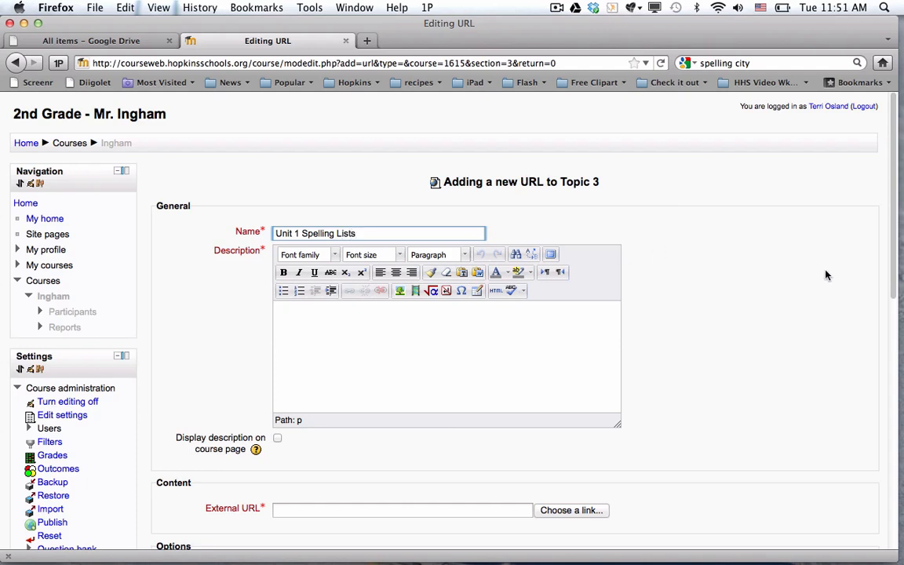
mouse_move(845, 303)
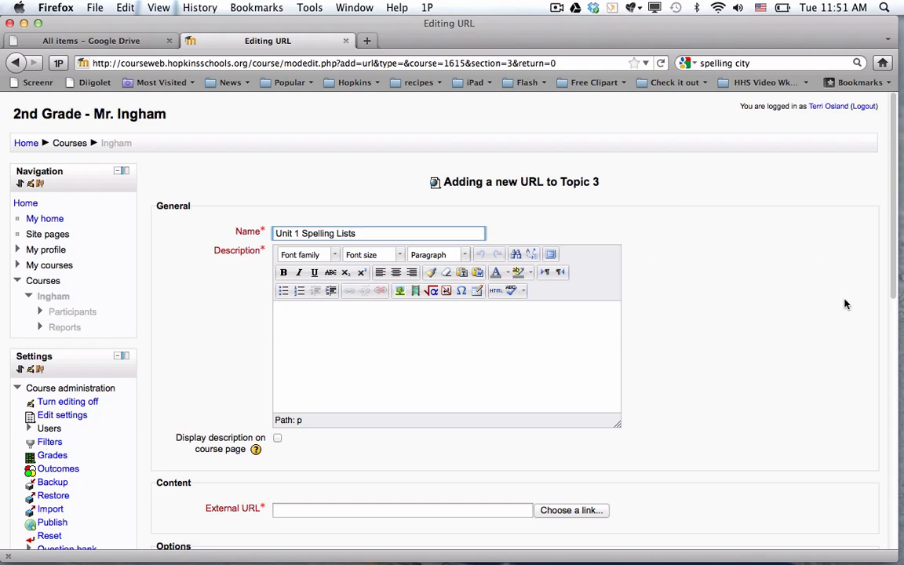
mouse_move(820, 559)
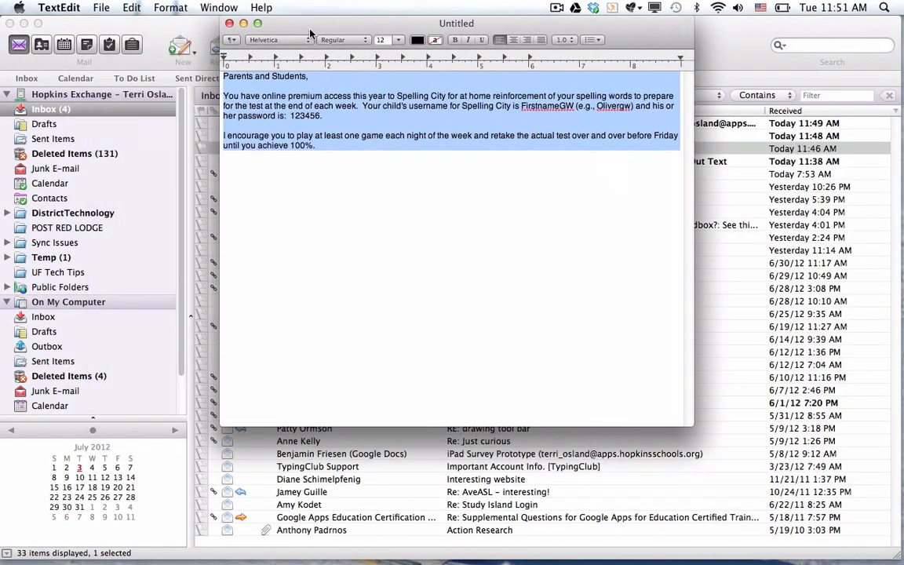
mouse_move(405, 216)
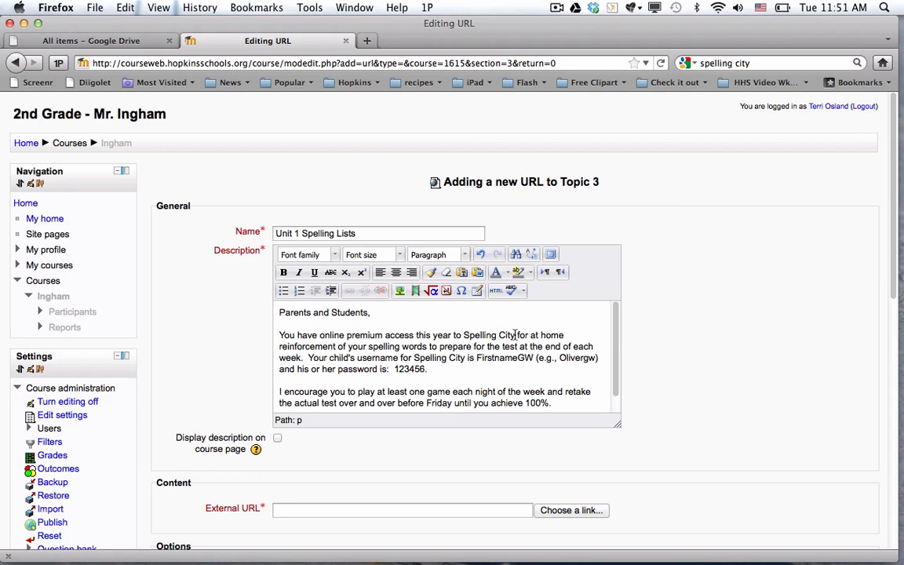
- Select the words 'Spelling City' in the URL description
double_click(489, 335)
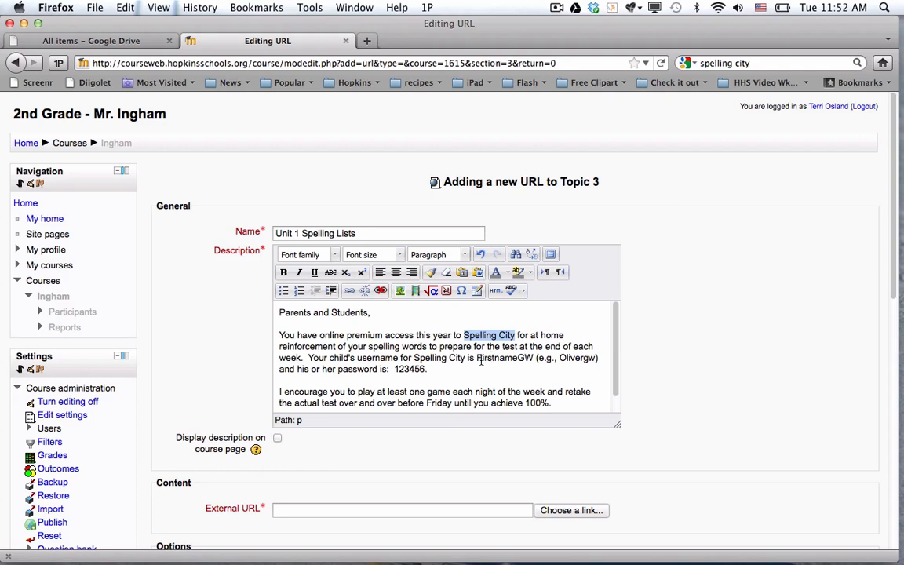
mouse_move(503, 376)
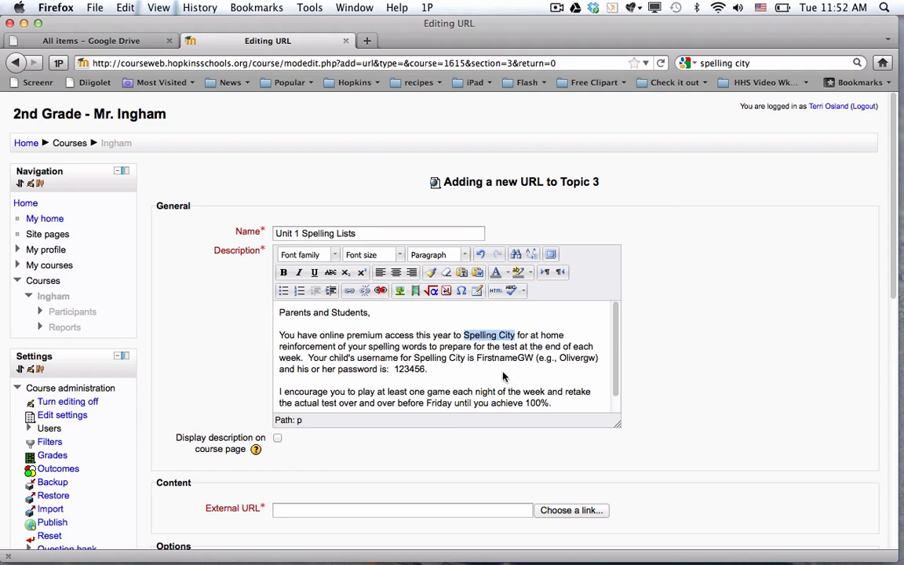
mouse_move(361, 37)
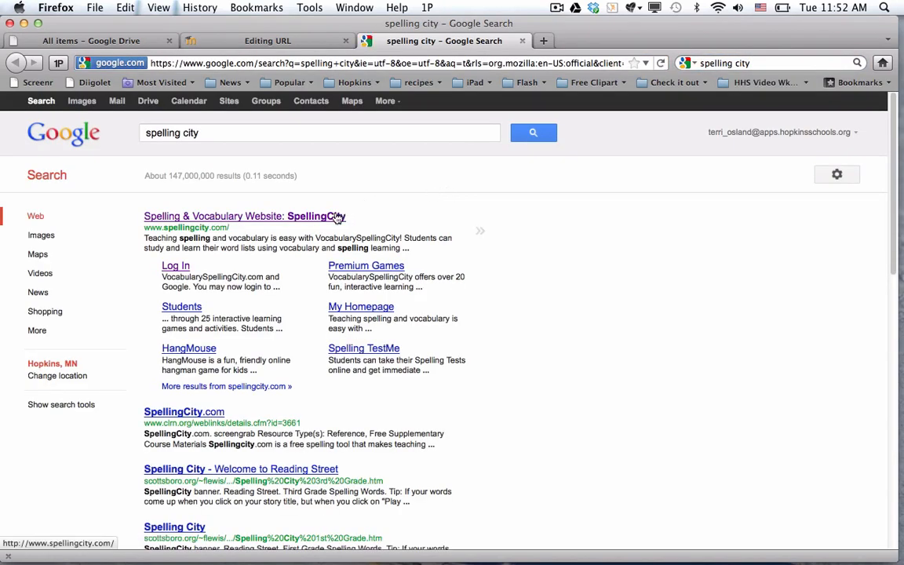
- Open the SpellingCity site from the results and go to My Records
click(244, 216)
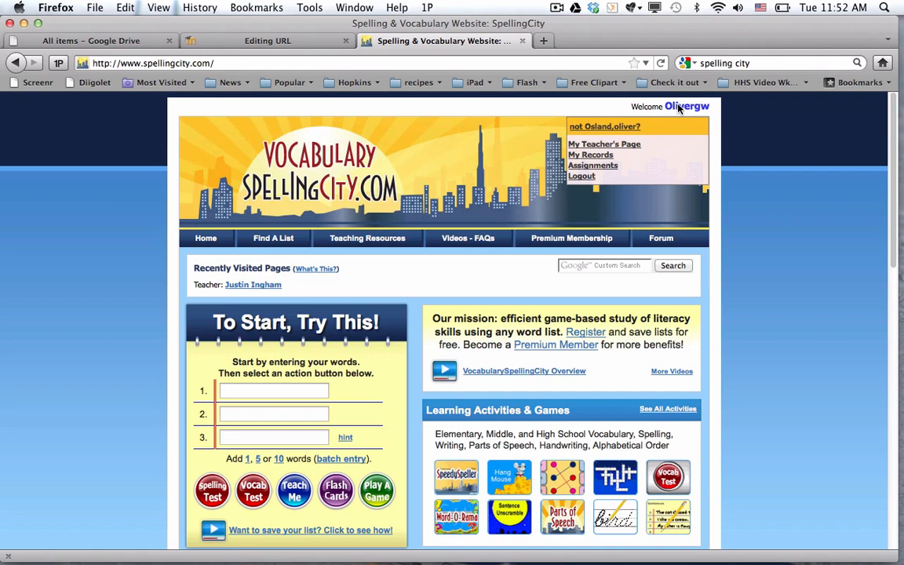
mouse_move(789, 205)
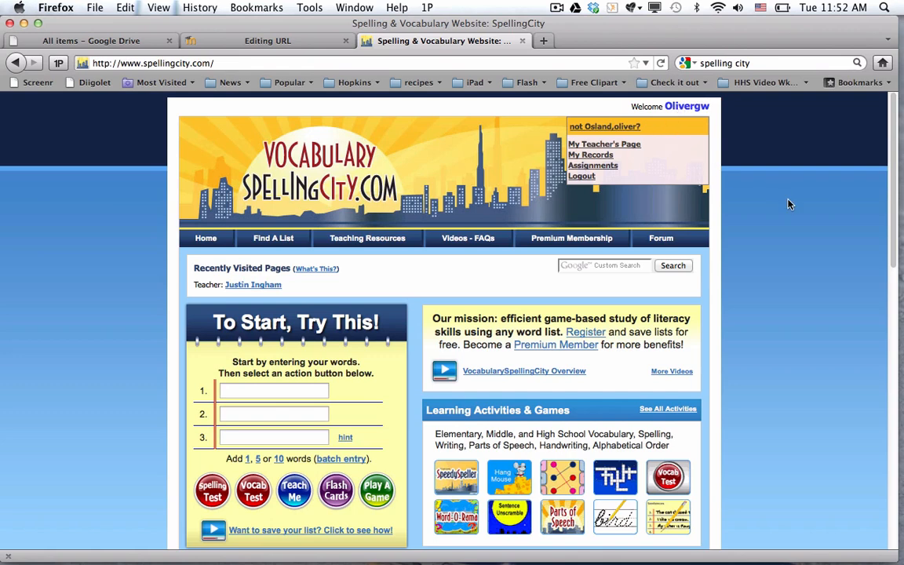
mouse_move(589, 156)
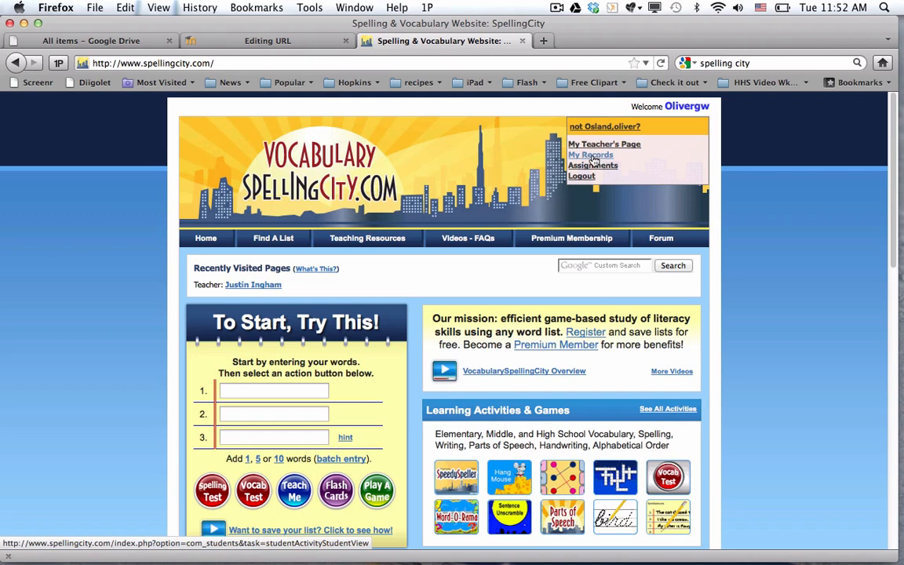
click(589, 154)
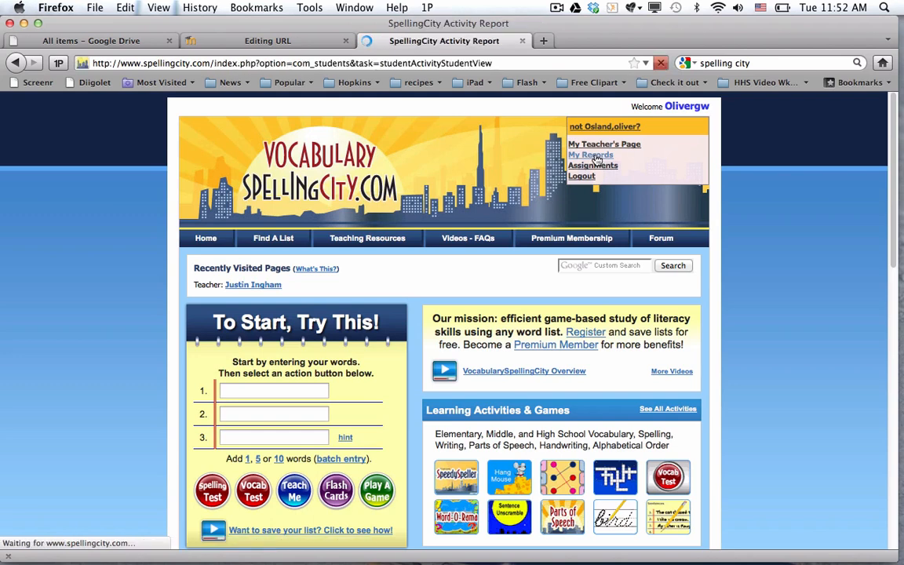
- Open the student's My Records page and scroll the Unit 31 and Unit 30 spelling test scores
click(590, 154)
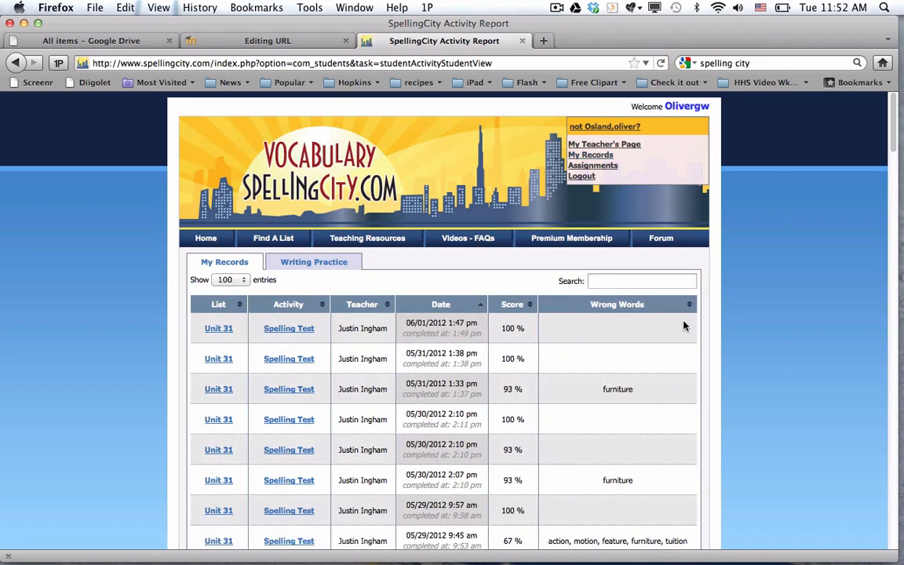
scroll(down, 3)
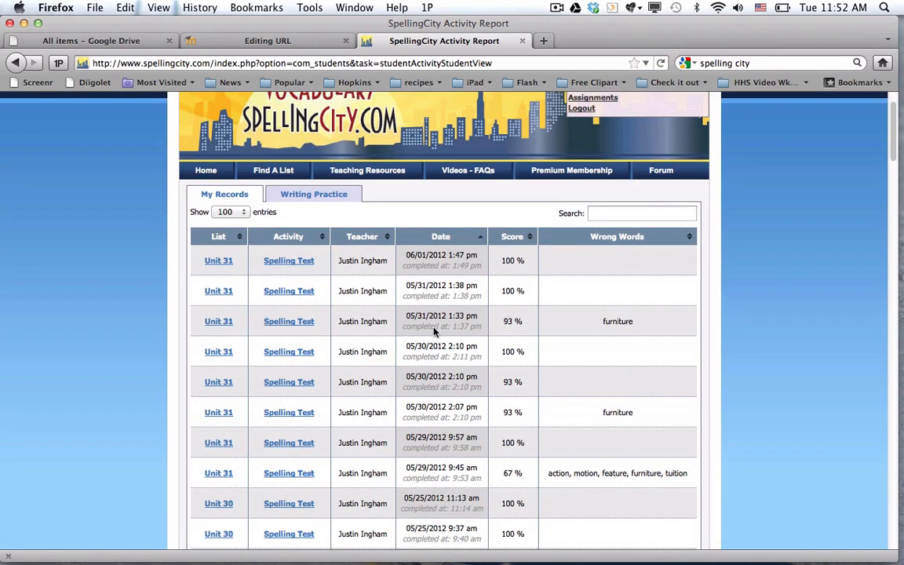
mouse_move(218, 382)
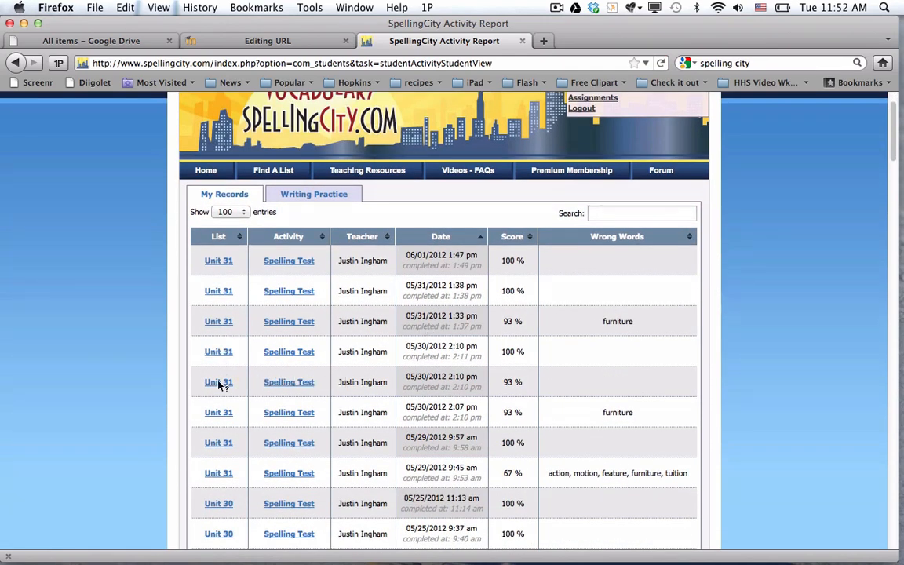
mouse_move(222, 454)
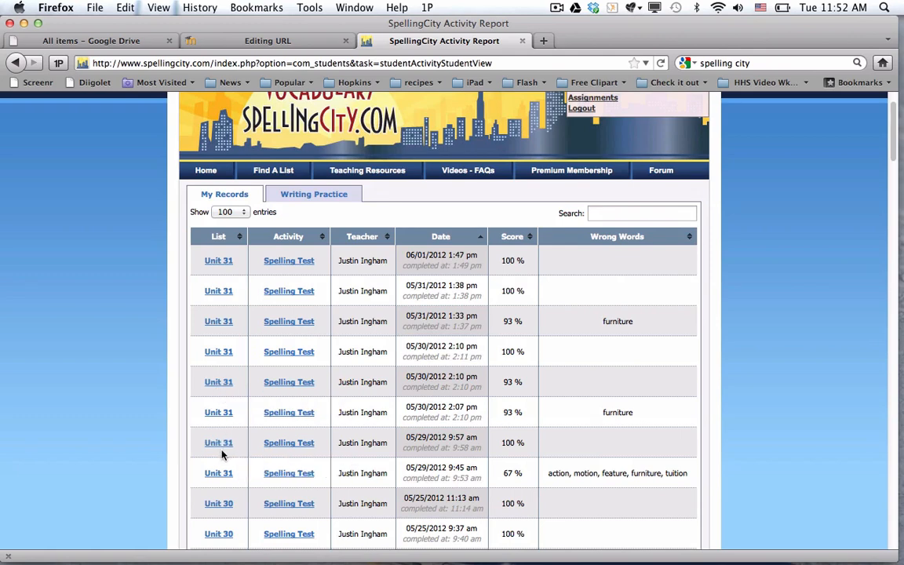
mouse_move(227, 290)
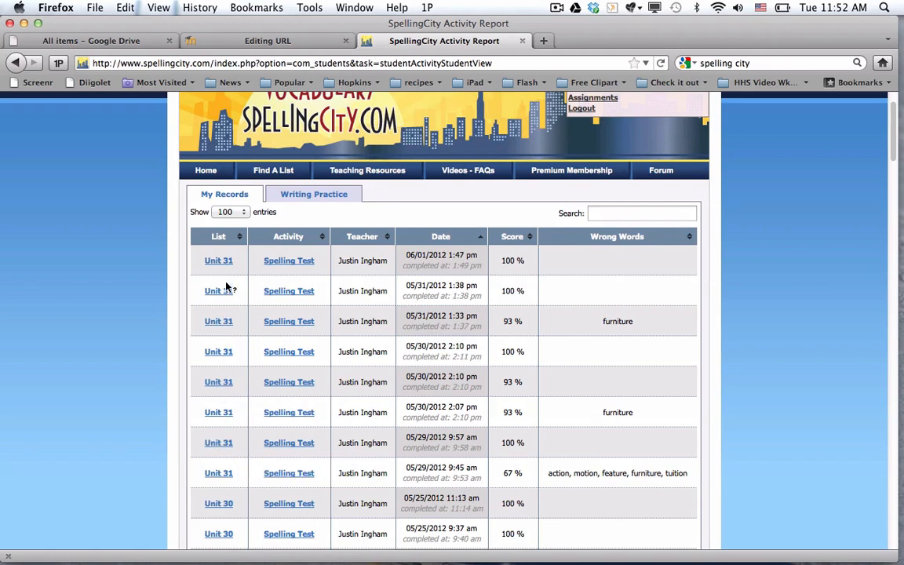
mouse_move(398, 250)
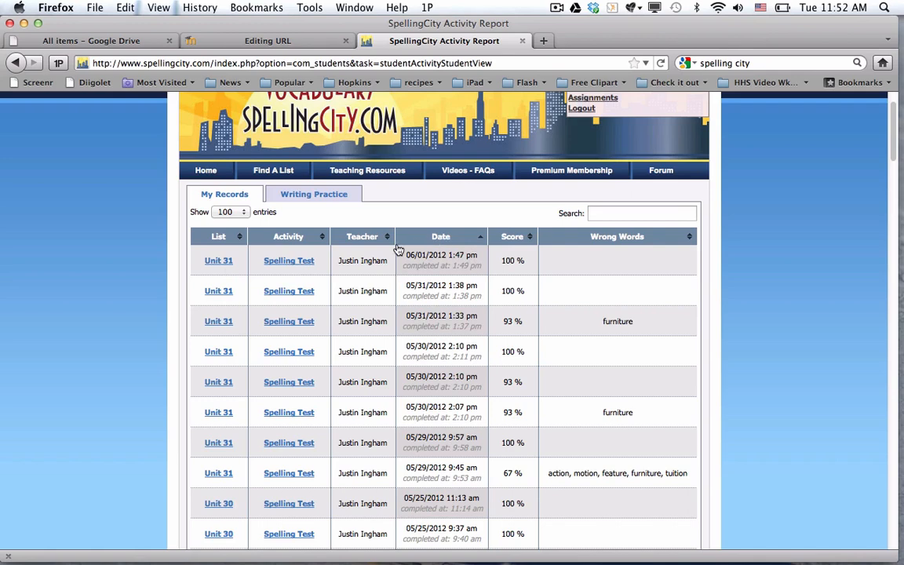
mouse_move(422, 275)
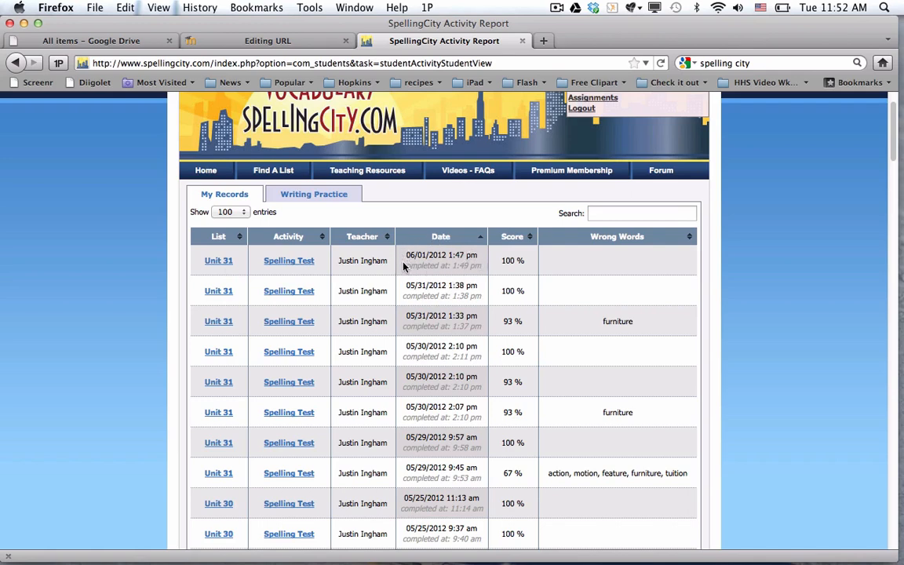
mouse_move(359, 326)
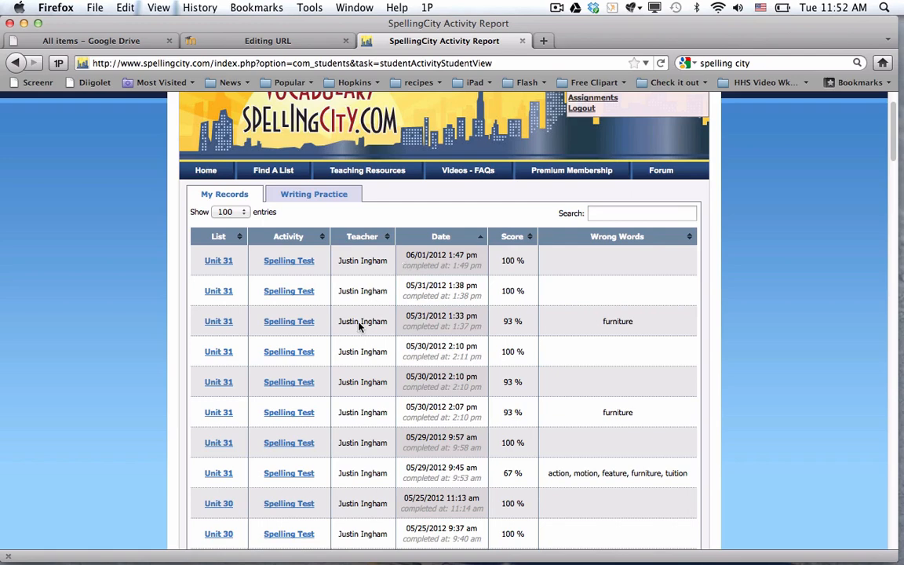
scroll(down, 3)
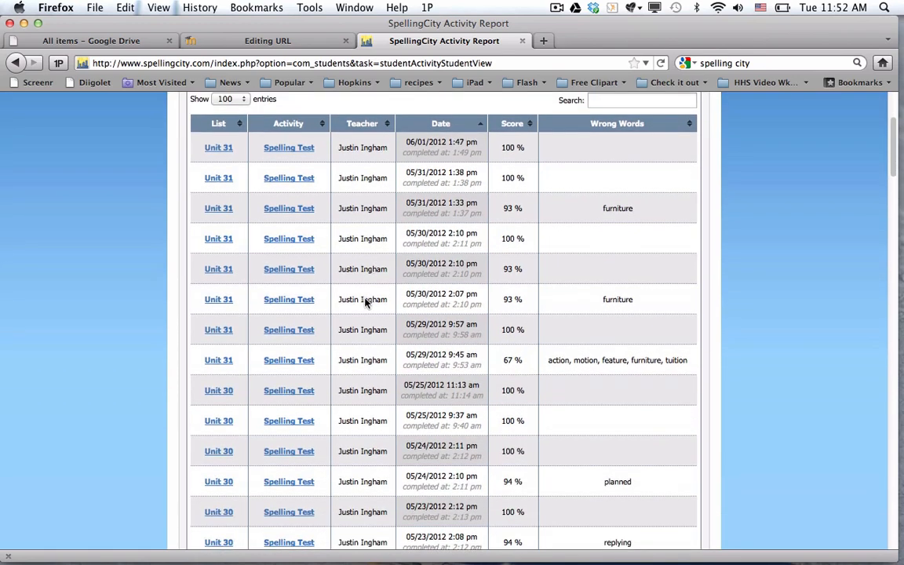
mouse_move(389, 342)
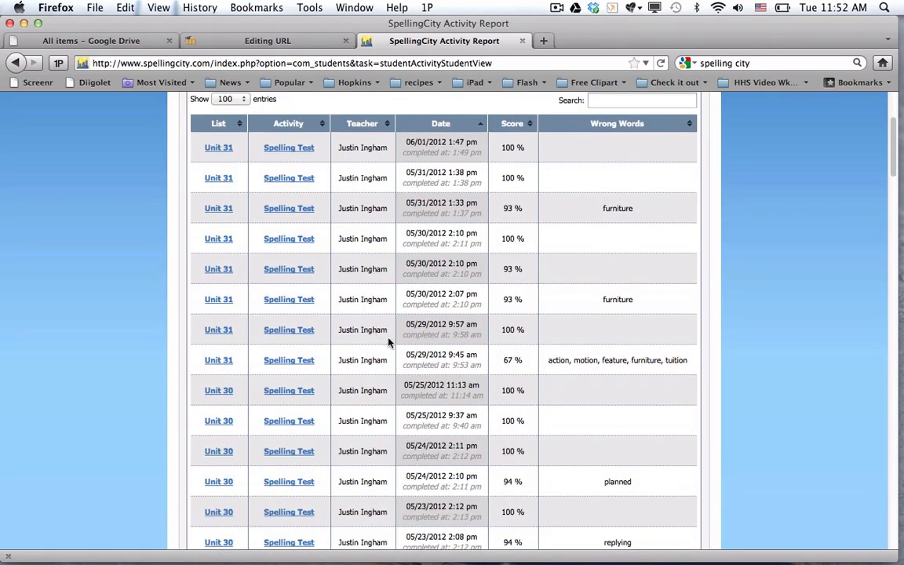
scroll(down, 3)
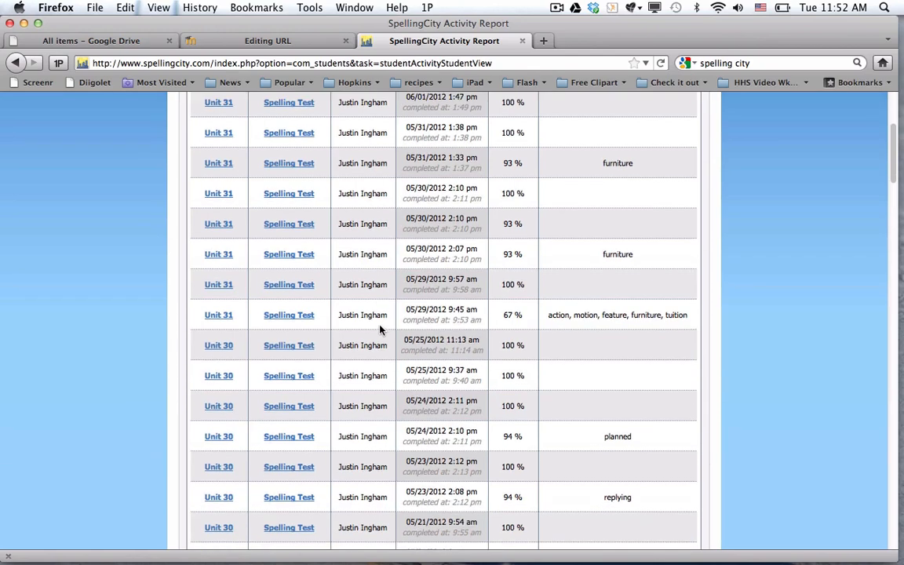
scroll(down, 3)
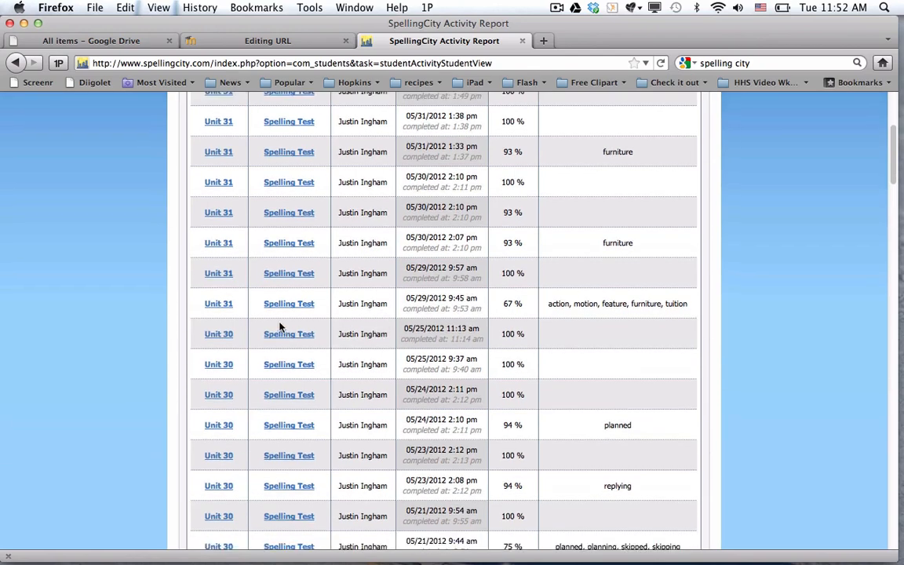
mouse_move(511, 320)
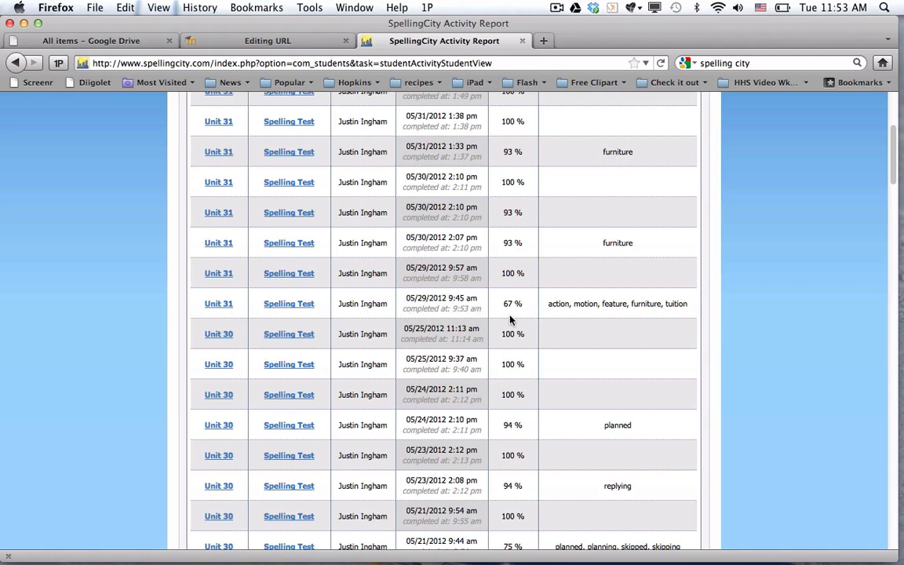
mouse_move(681, 313)
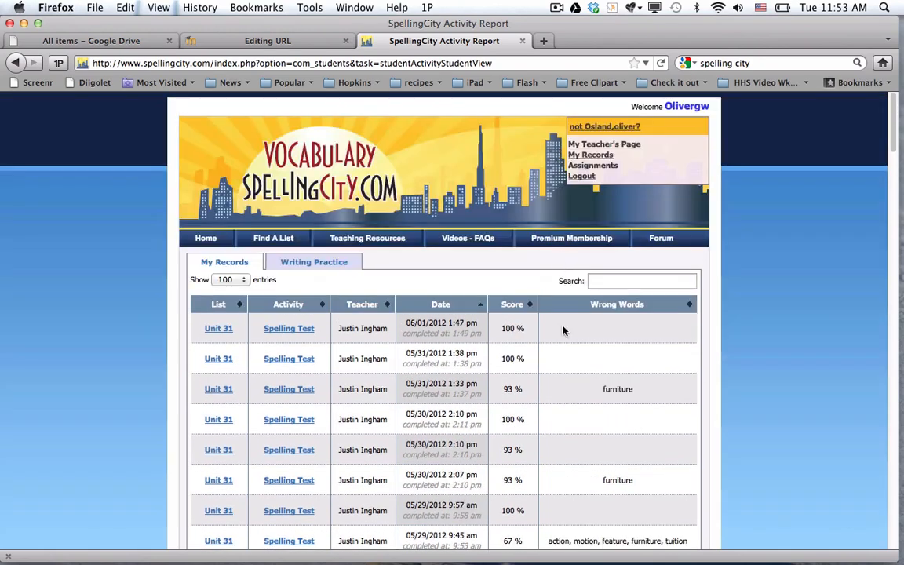
mouse_move(537, 389)
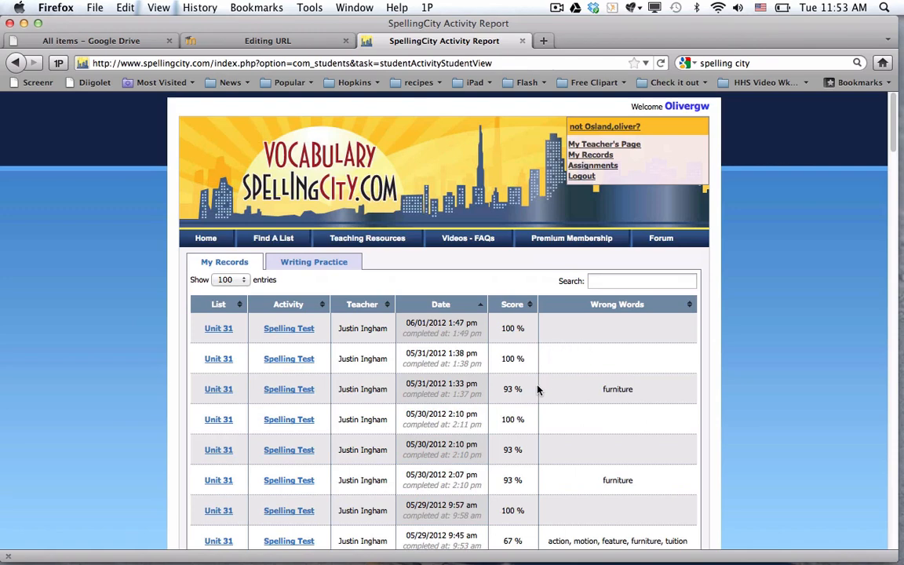
mouse_move(532, 386)
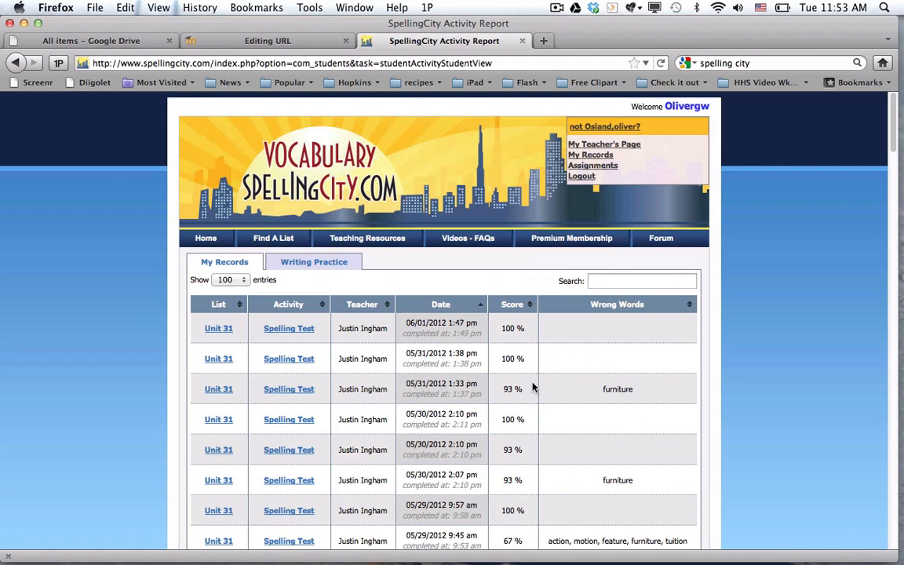
mouse_move(342, 262)
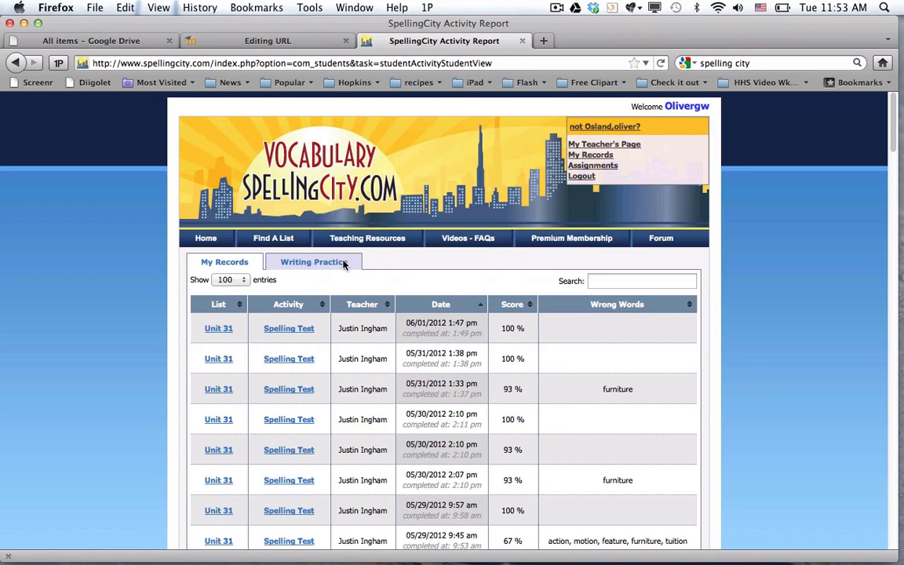
mouse_move(459, 270)
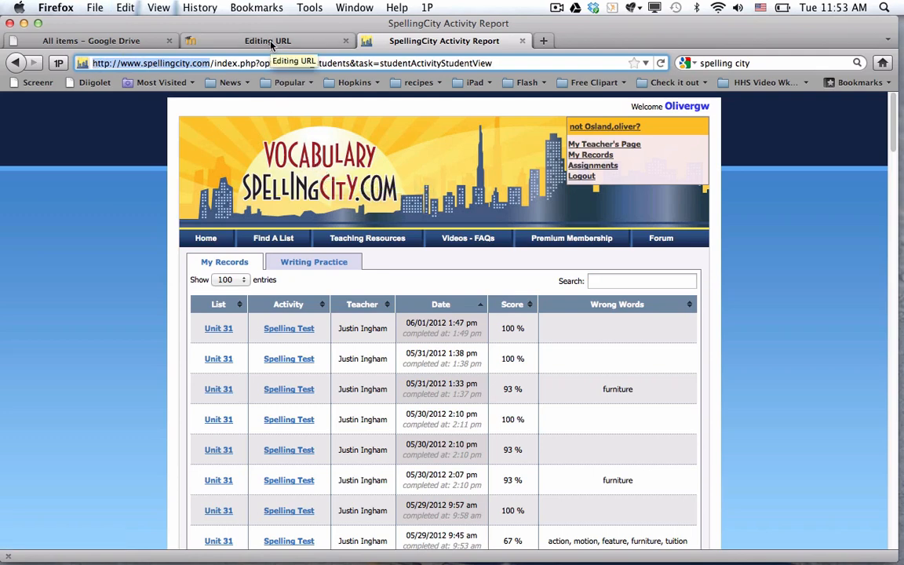
click(274, 41)
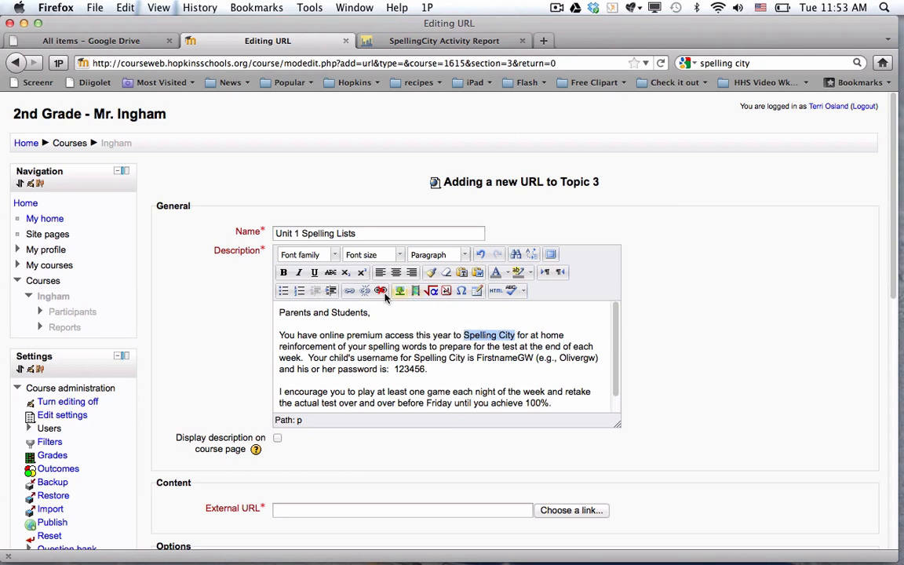
mouse_move(348, 290)
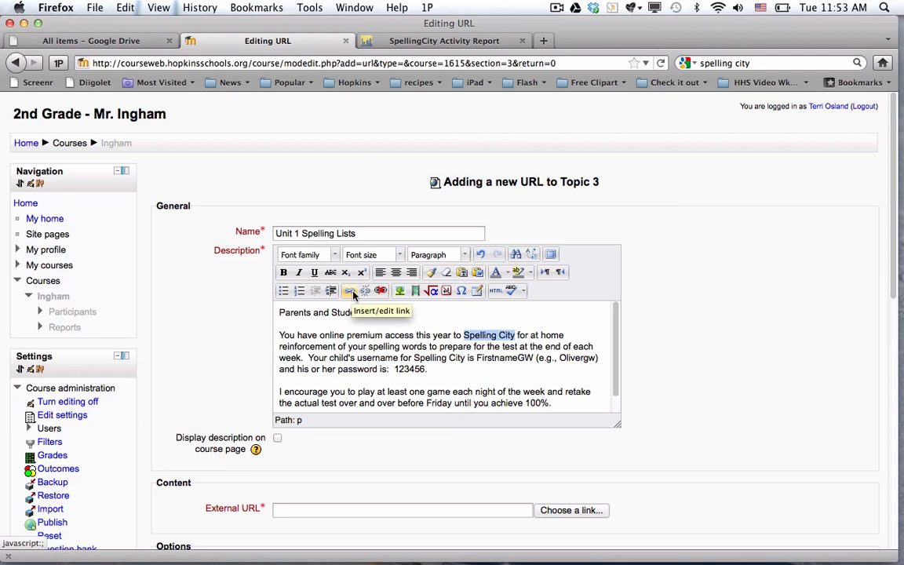
click(348, 291)
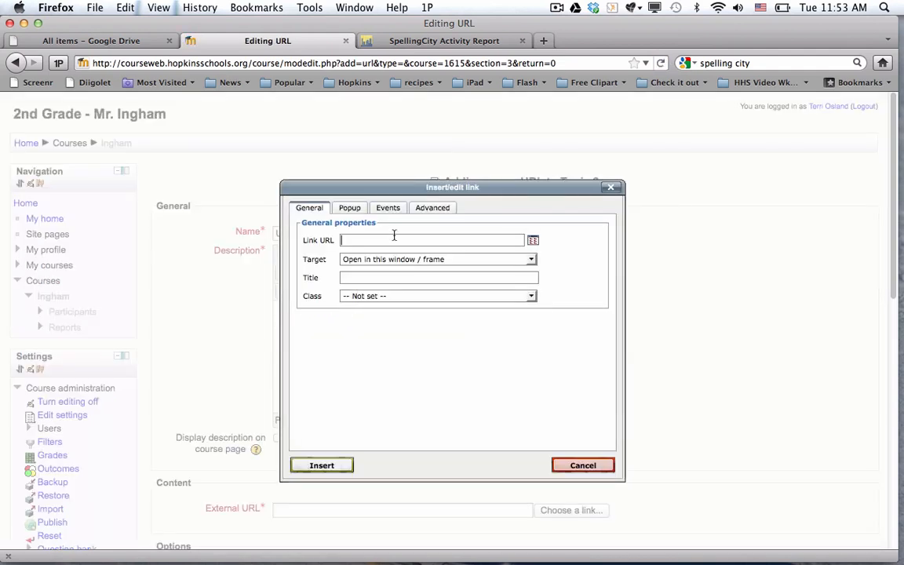
text(http://www.spellingcity.com)
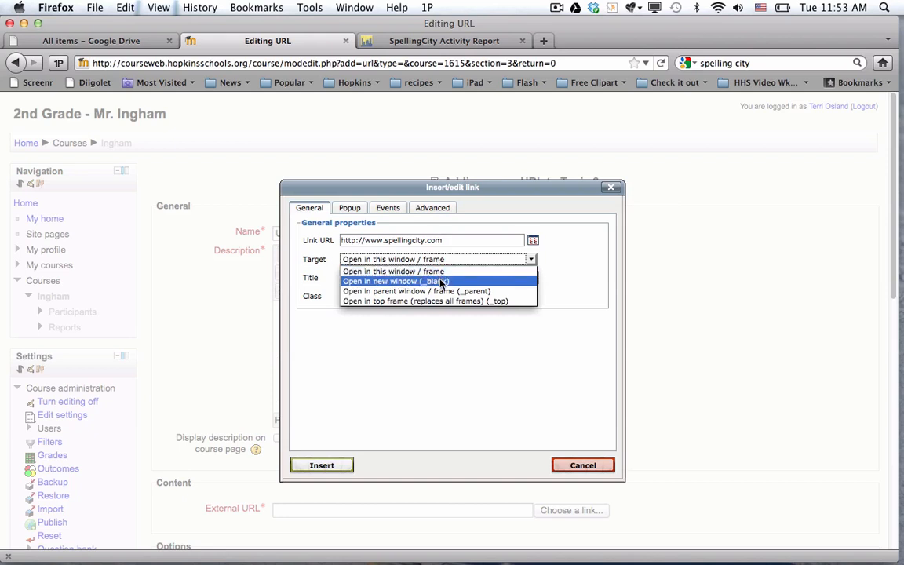
click(394, 281)
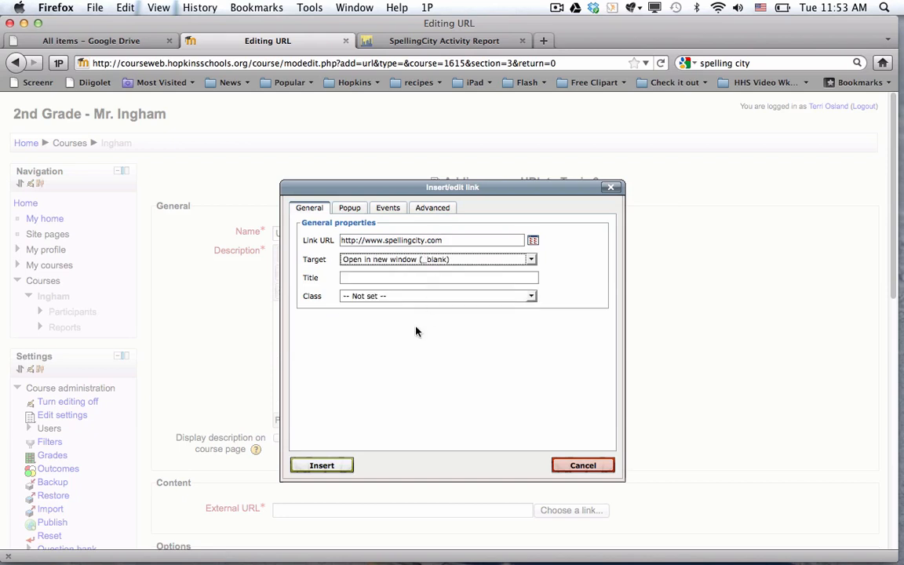
mouse_move(322, 465)
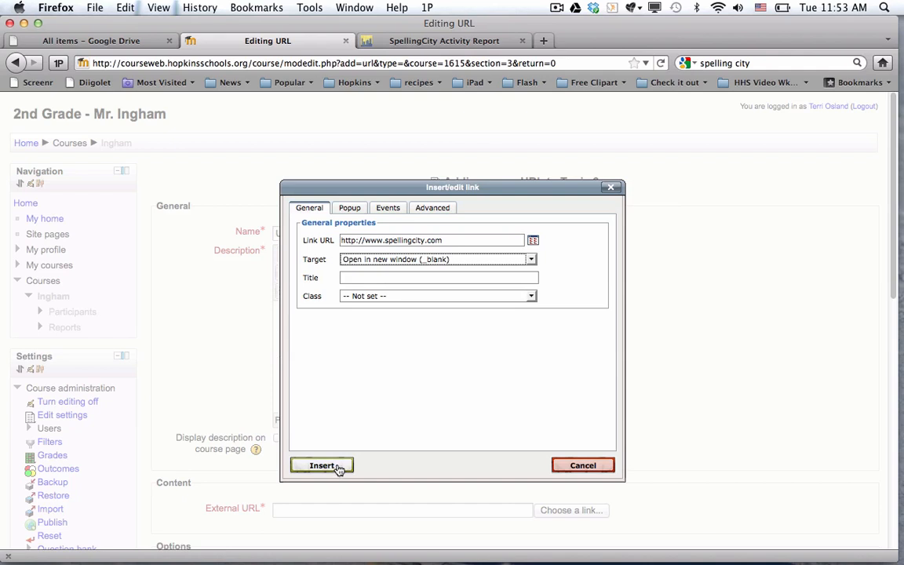
click(320, 465)
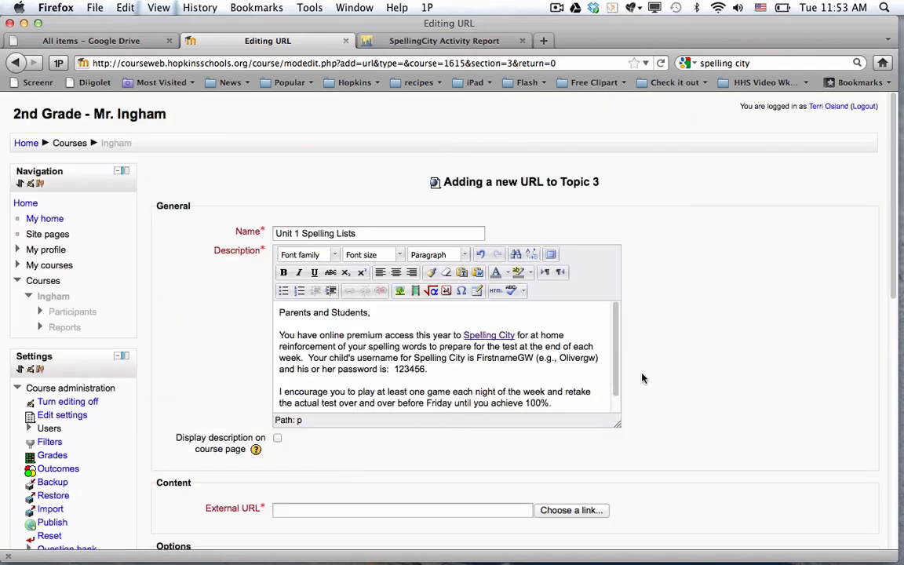
mouse_move(692, 276)
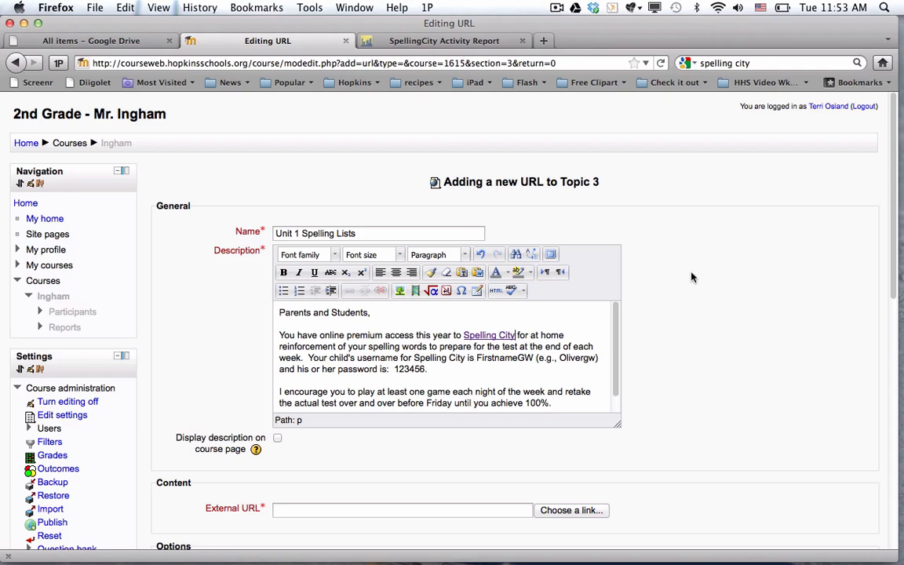
scroll(down, 3)
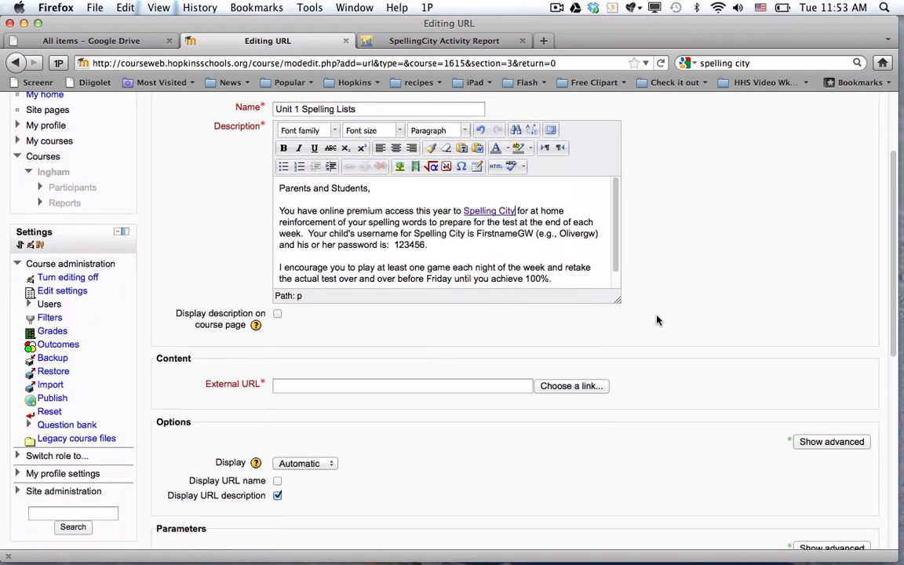
scroll(down, 3)
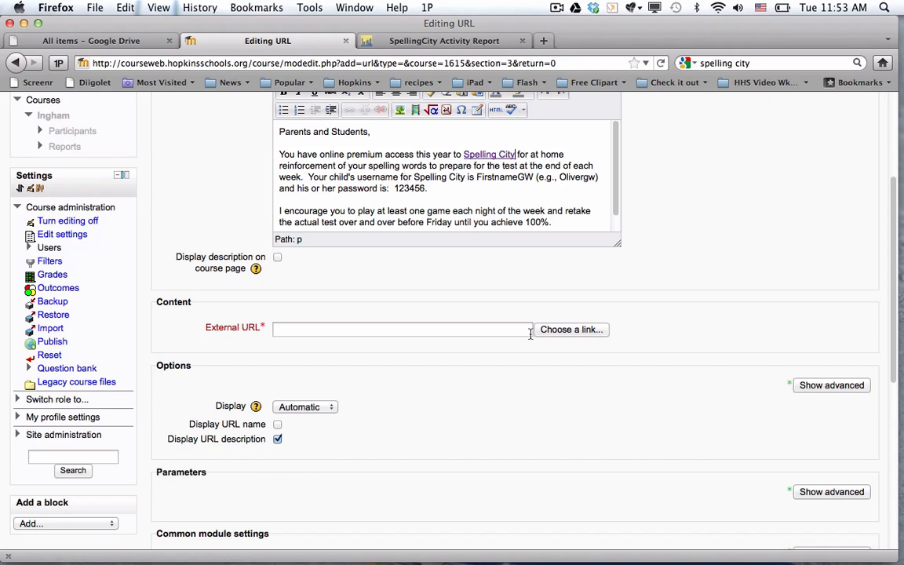
- Dismiss the empty link picker and copy the Unit 1 Spelling folder's Drive sharing link
click(570, 329)
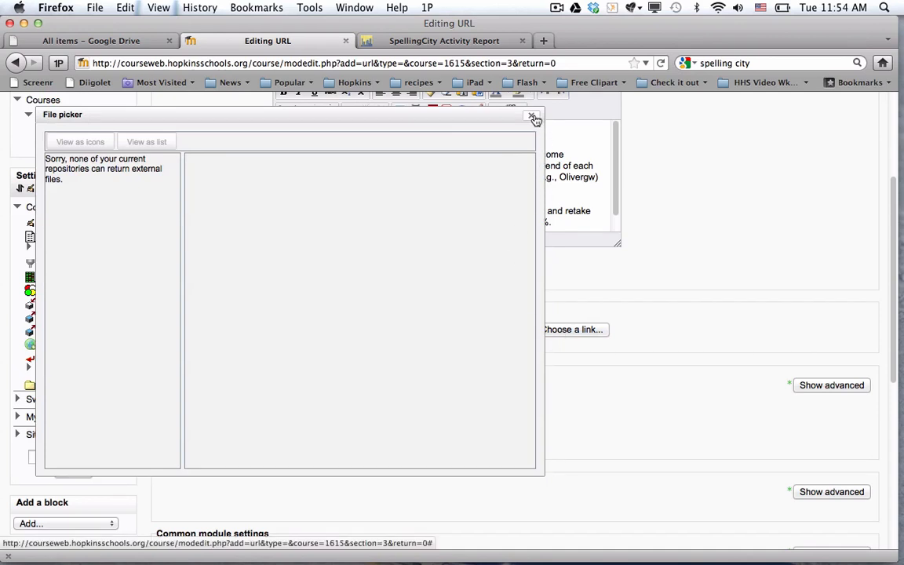
click(534, 117)
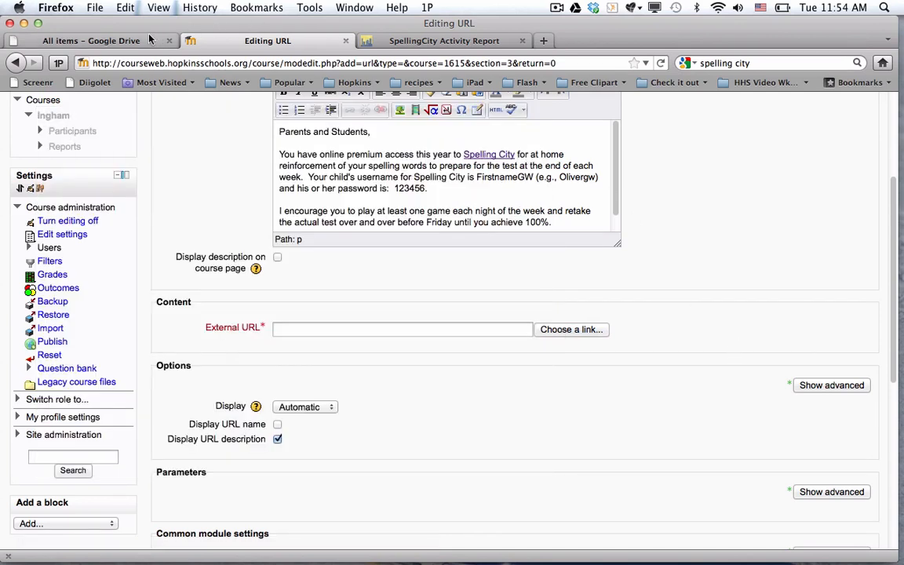
click(94, 40)
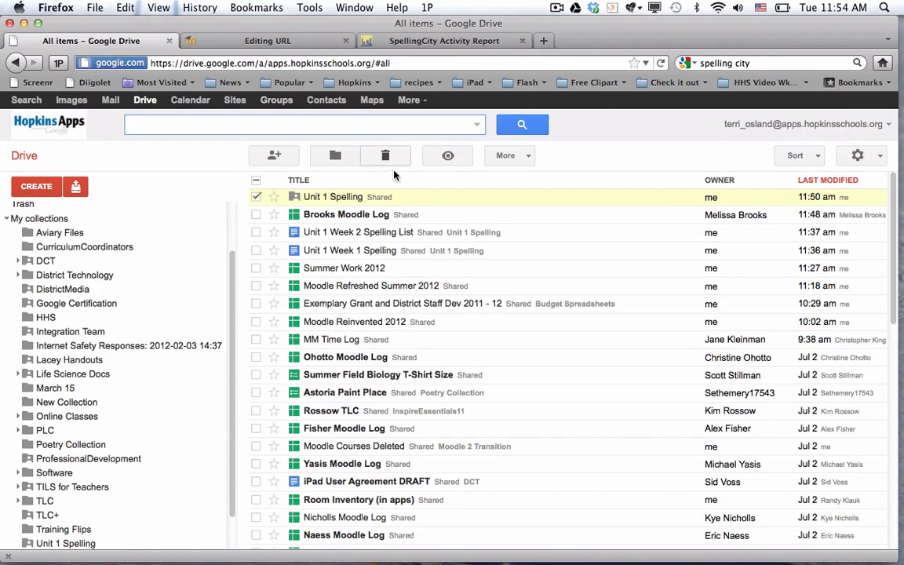
mouse_move(332, 202)
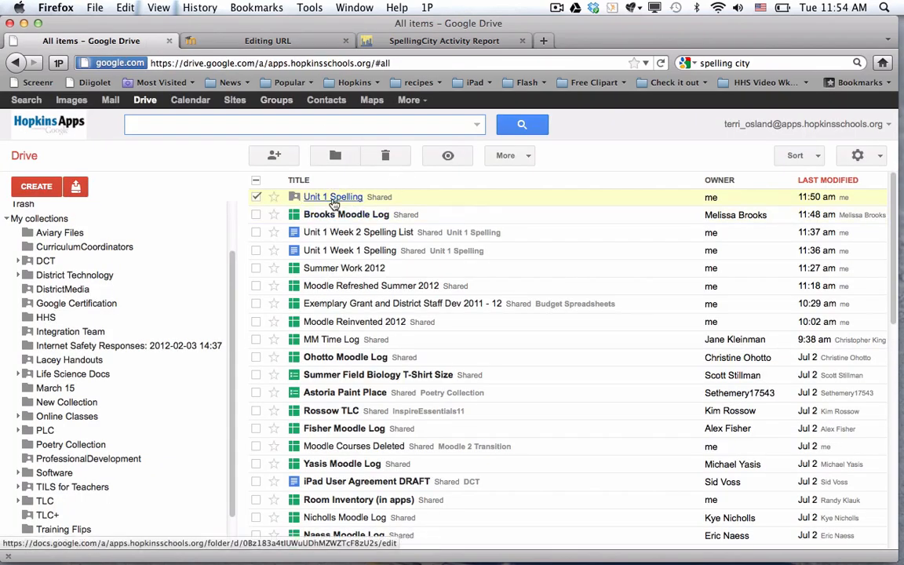
mouse_move(283, 160)
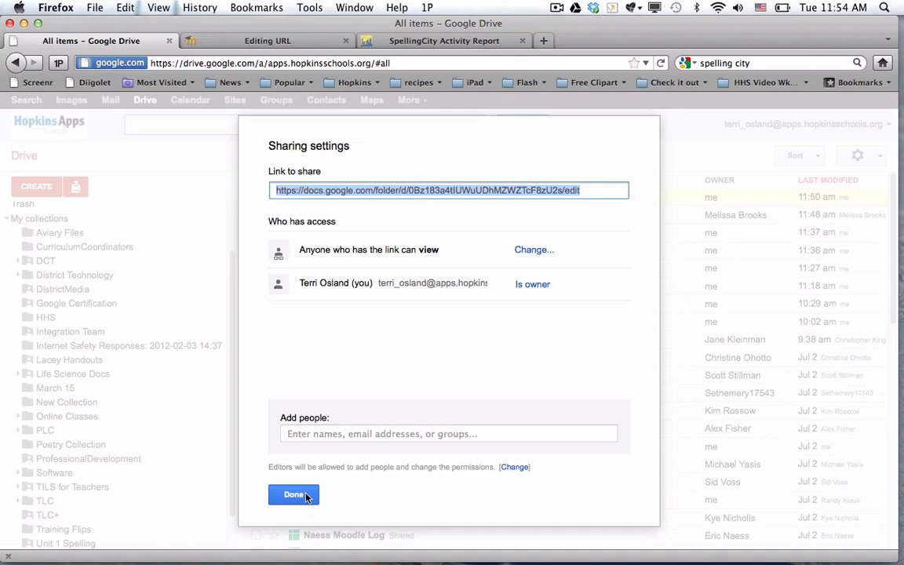
click(444, 40)
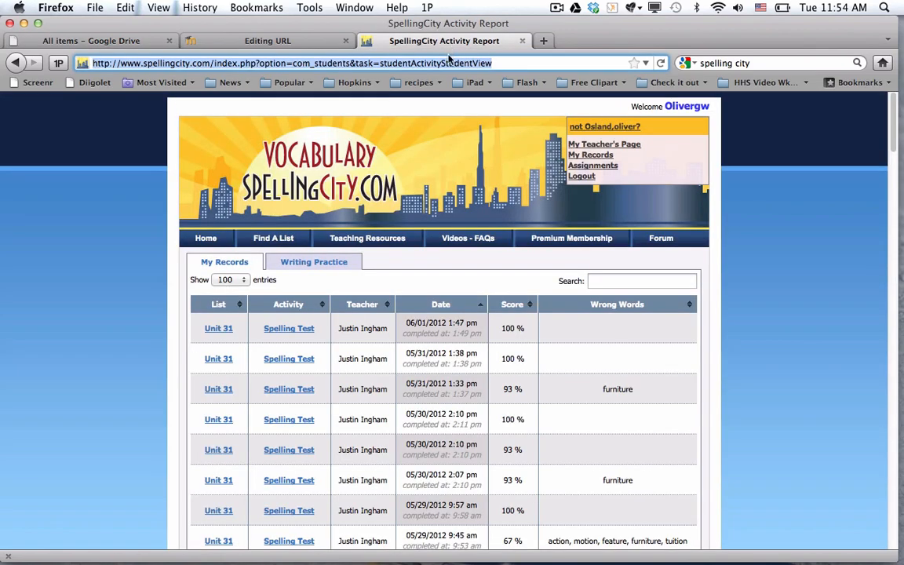
- Paste the Unit 1 Spelling share link as External URL and save to the course
click(267, 40)
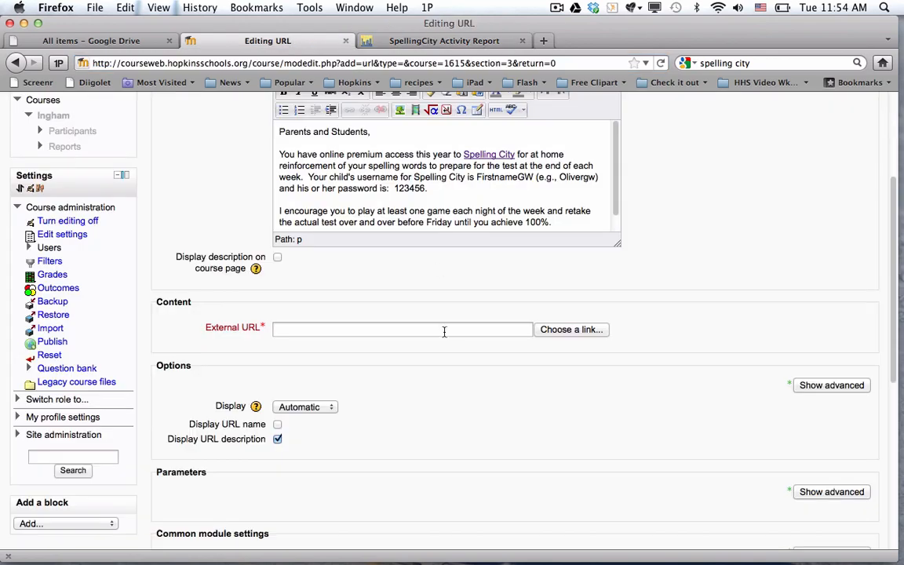
click(401, 329)
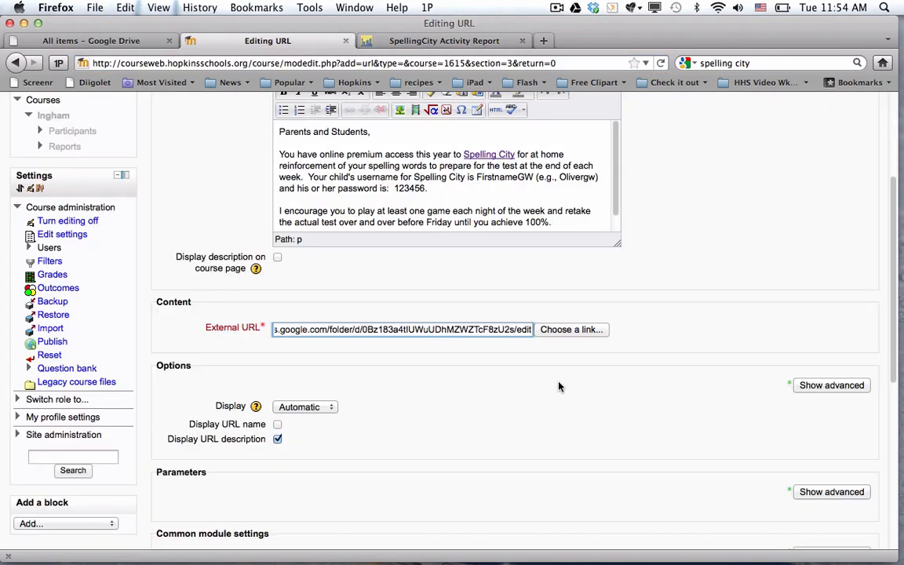
scroll(down, 3)
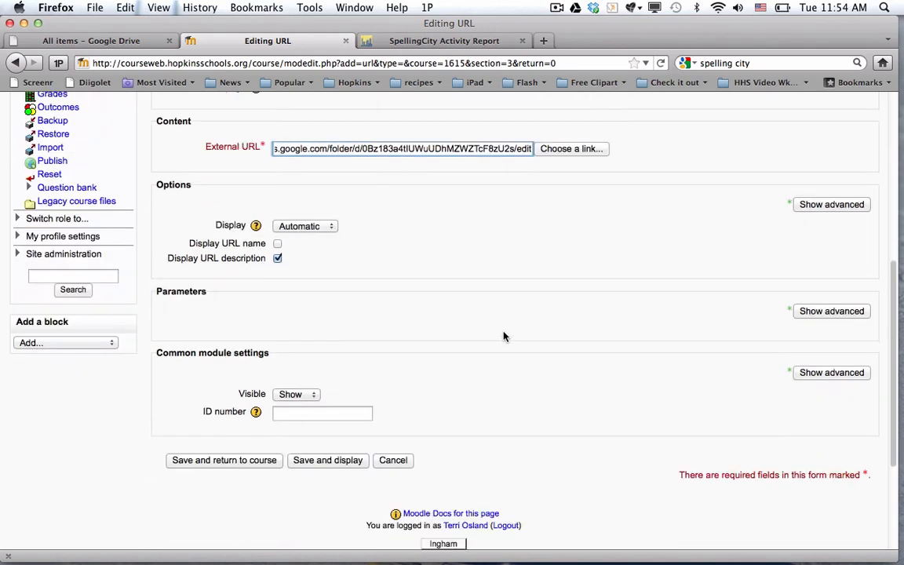
scroll(down, 3)
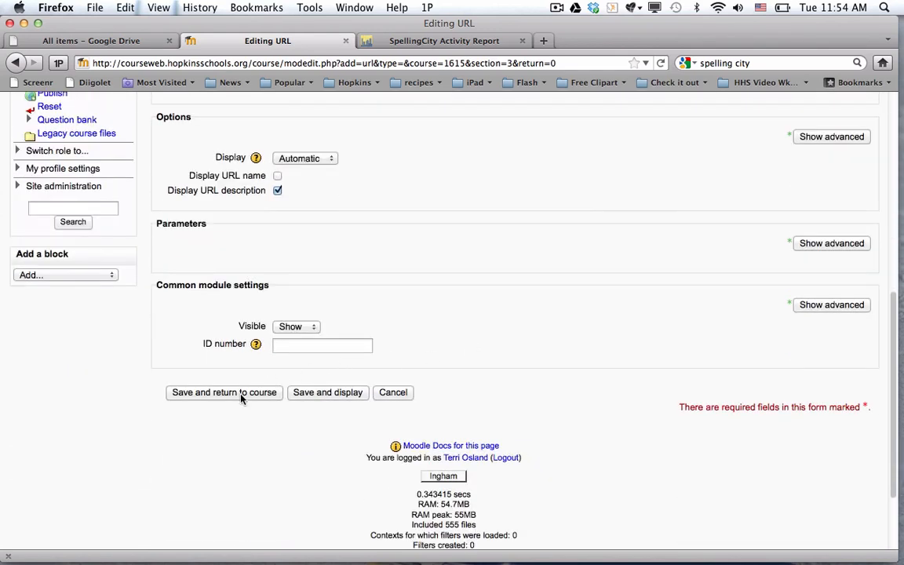
click(224, 392)
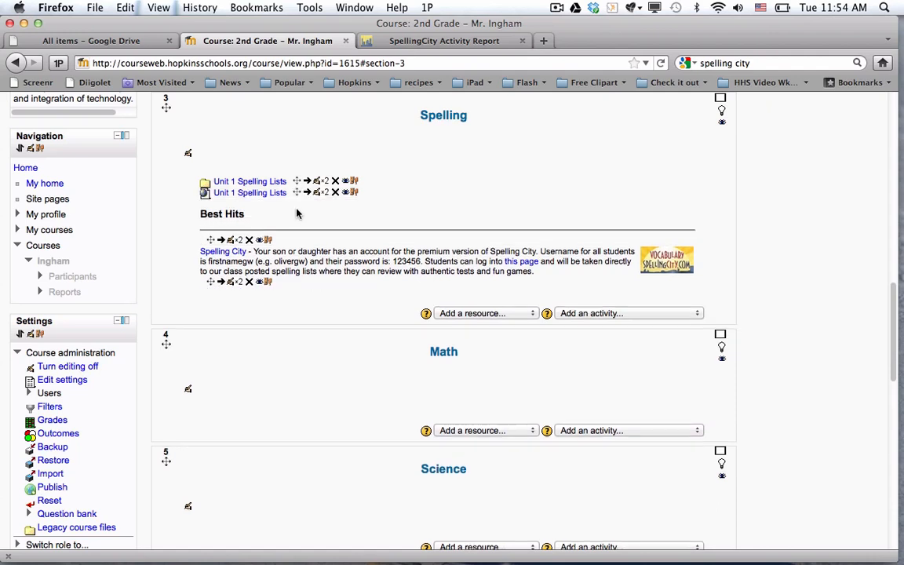
mouse_move(223, 160)
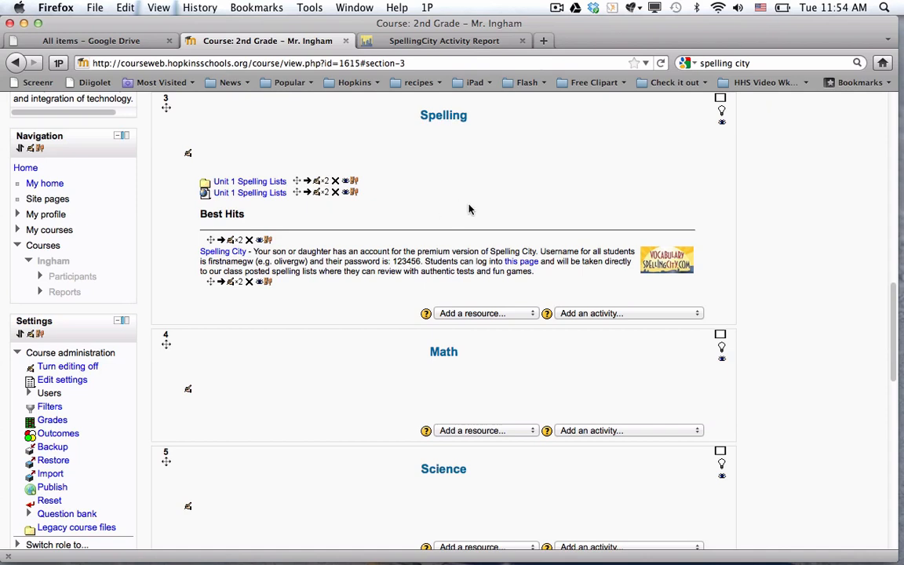
mouse_move(458, 184)
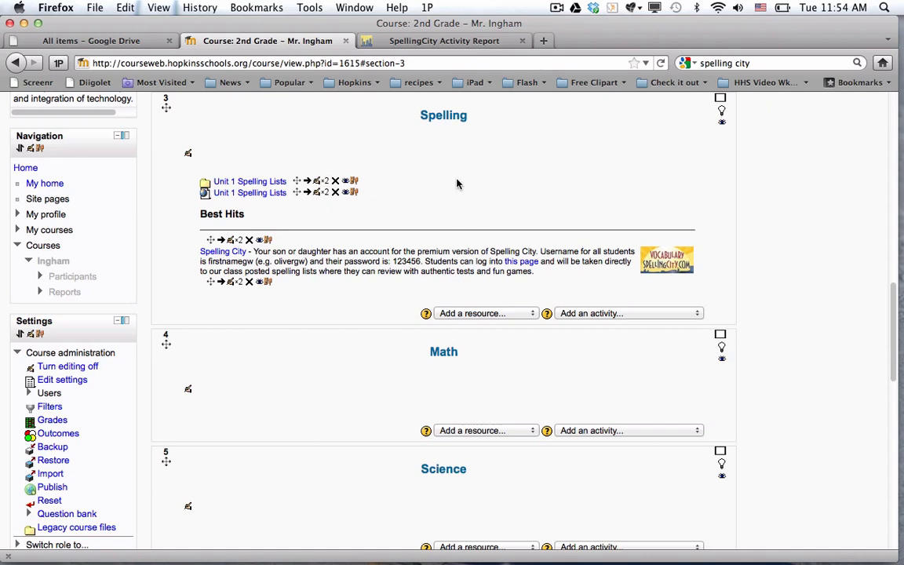
- Switch role to Student from the Settings block's Switch role menu
scroll(down, 3)
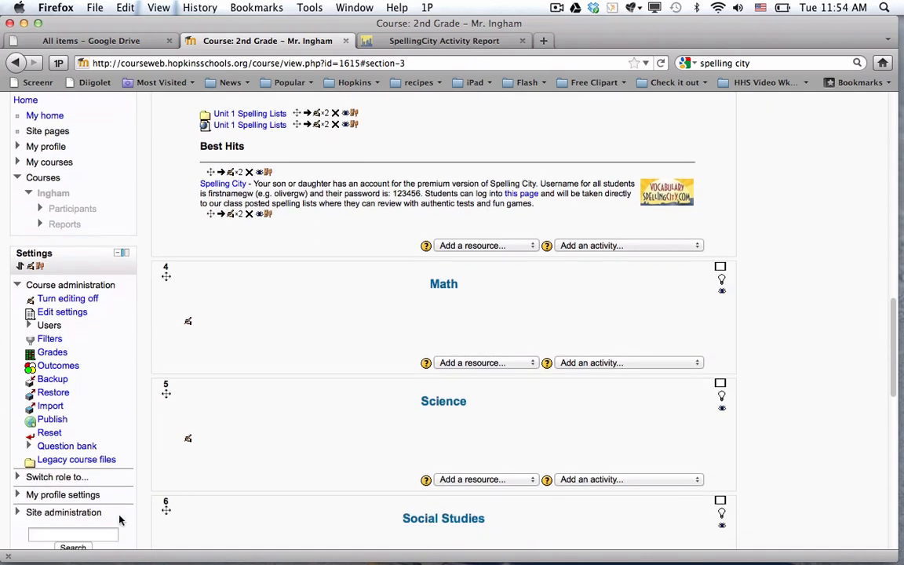
click(58, 477)
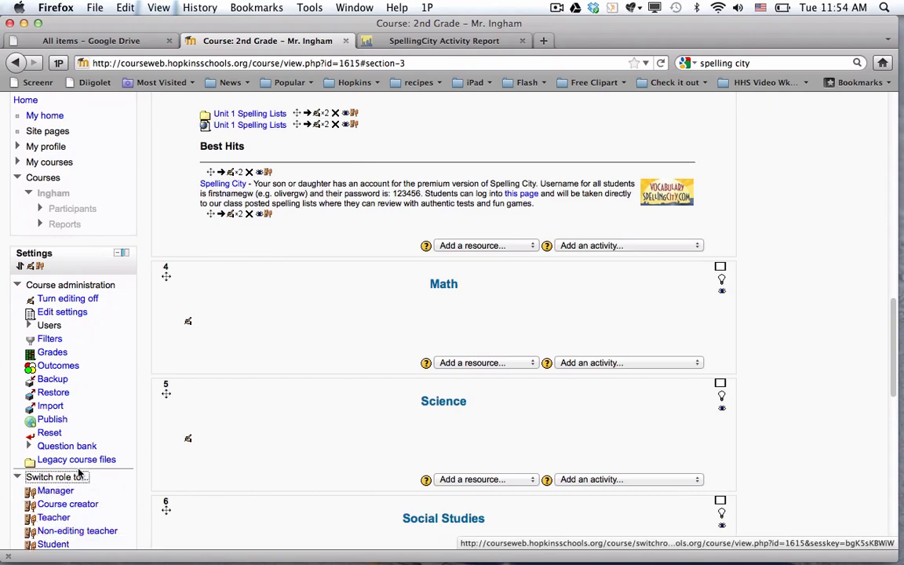
click(49, 552)
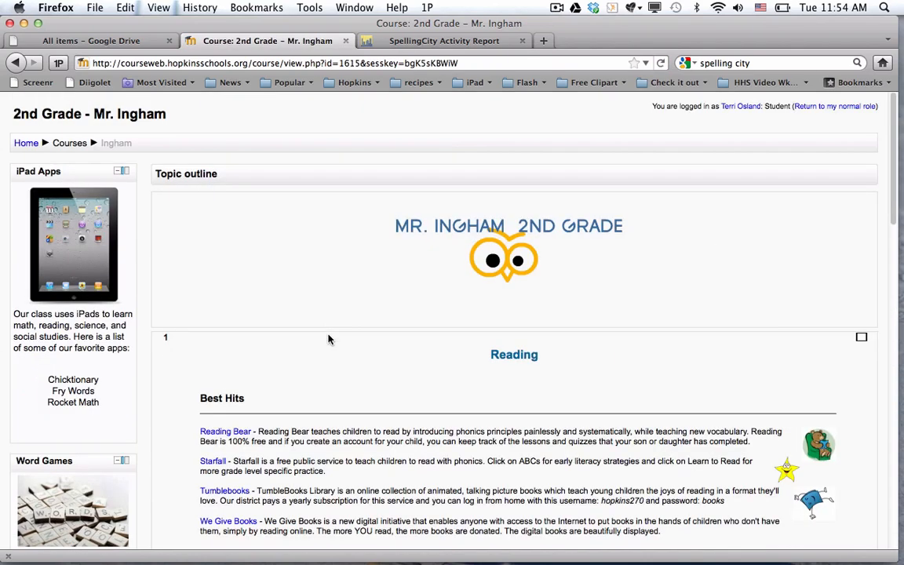
scroll(down, 3)
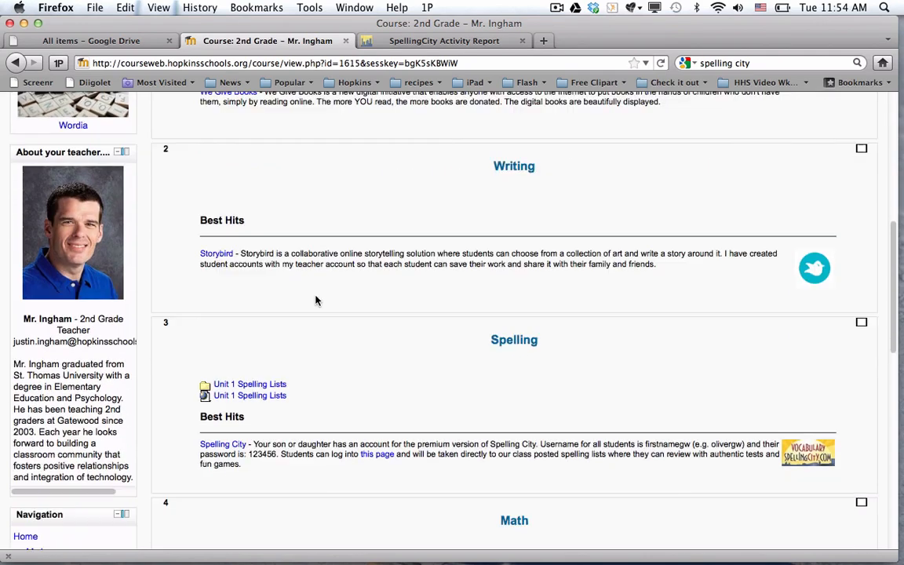
scroll(down, 3)
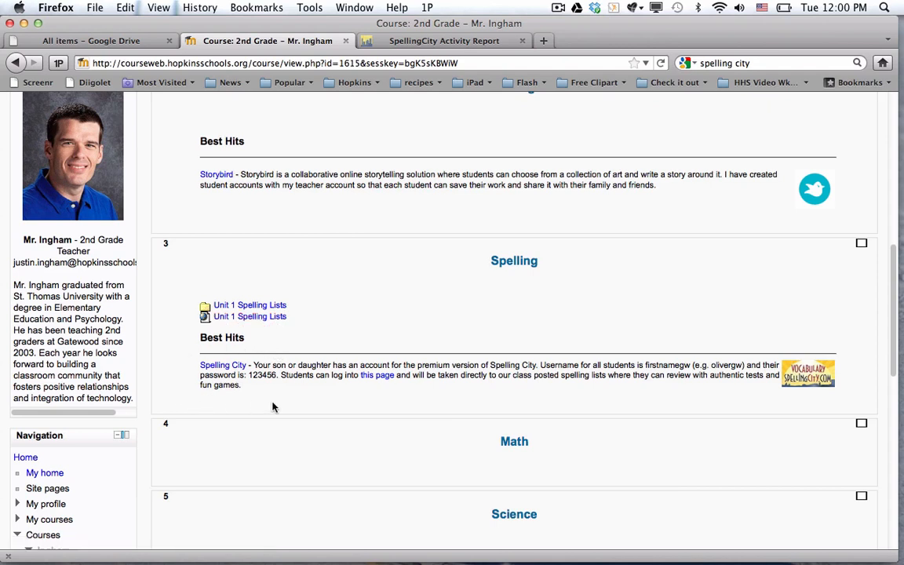
mouse_move(261, 347)
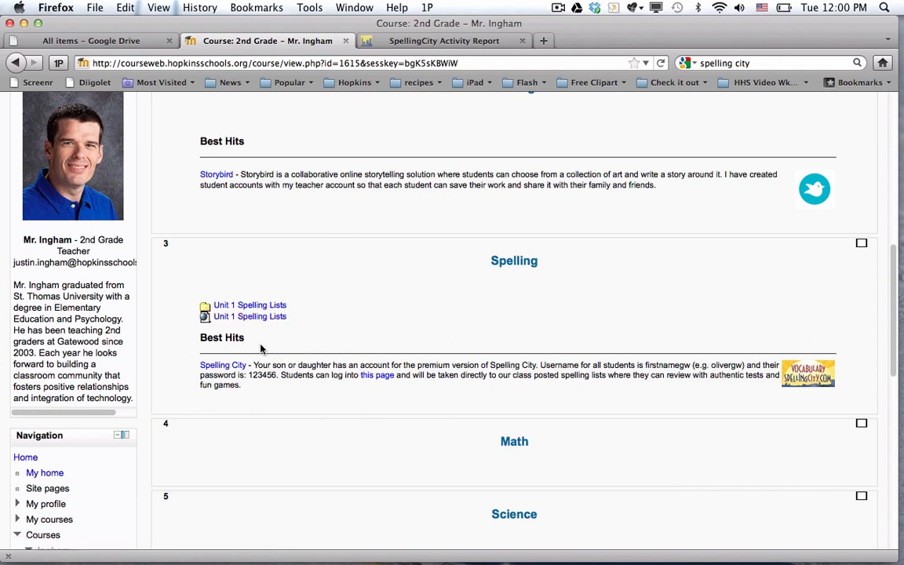
mouse_move(270, 307)
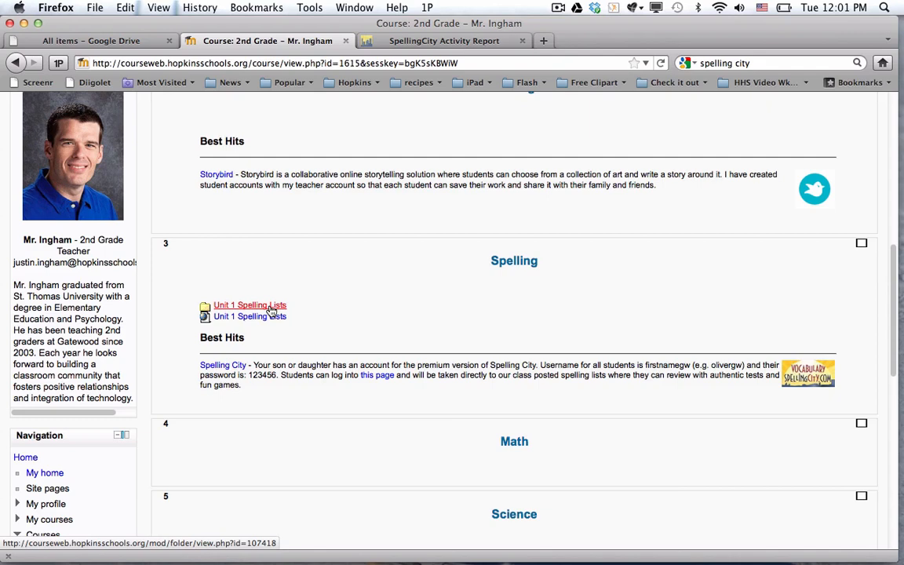
click(248, 305)
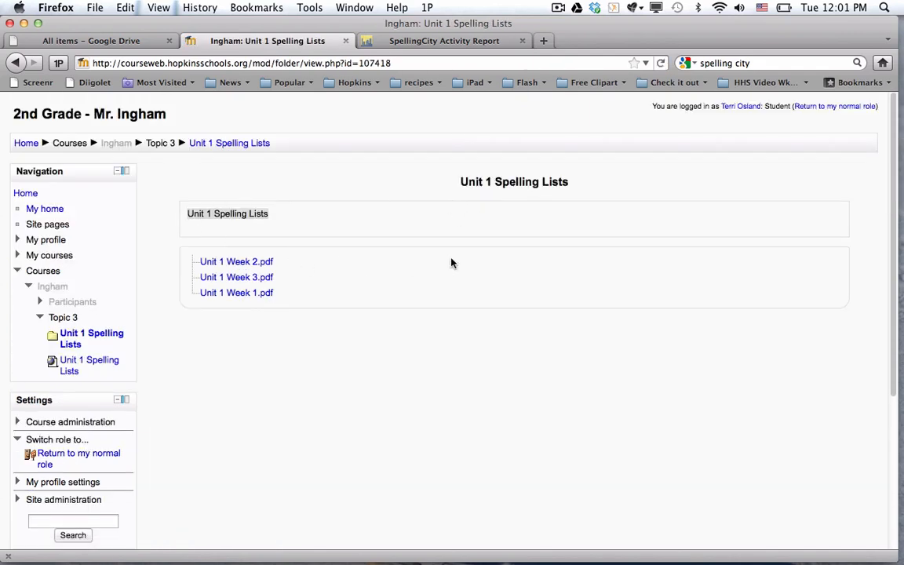
click(116, 142)
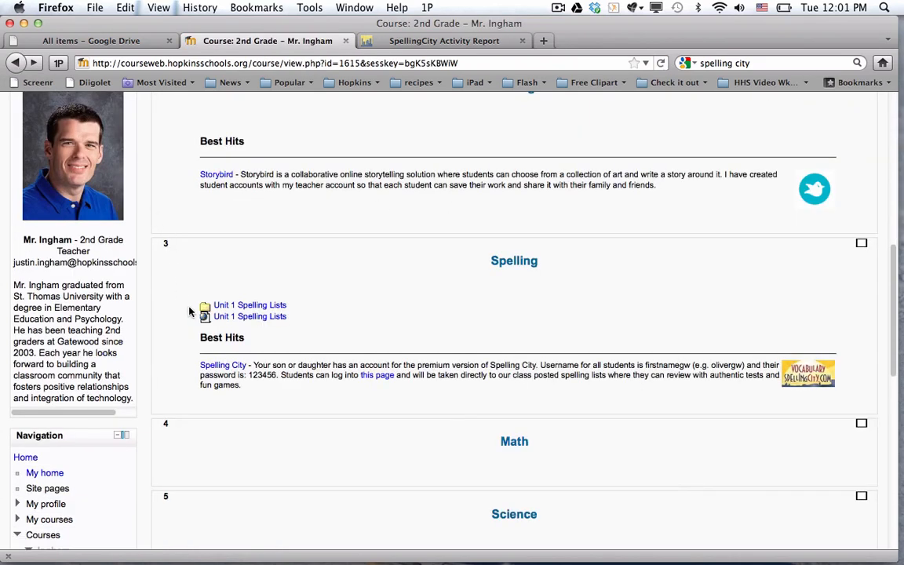
mouse_move(253, 318)
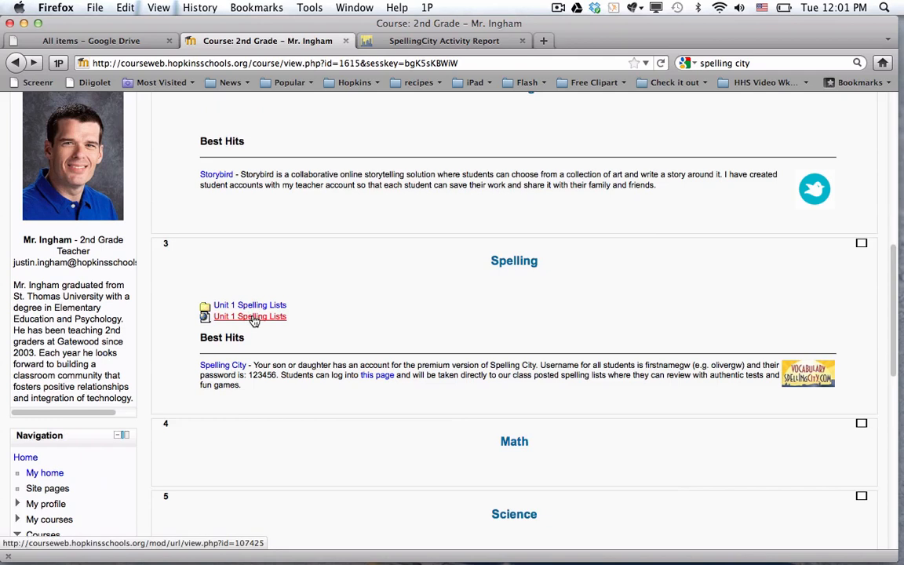
- Open the Unit 1 Spelling Lists link to reach the shared Drive folder
click(249, 316)
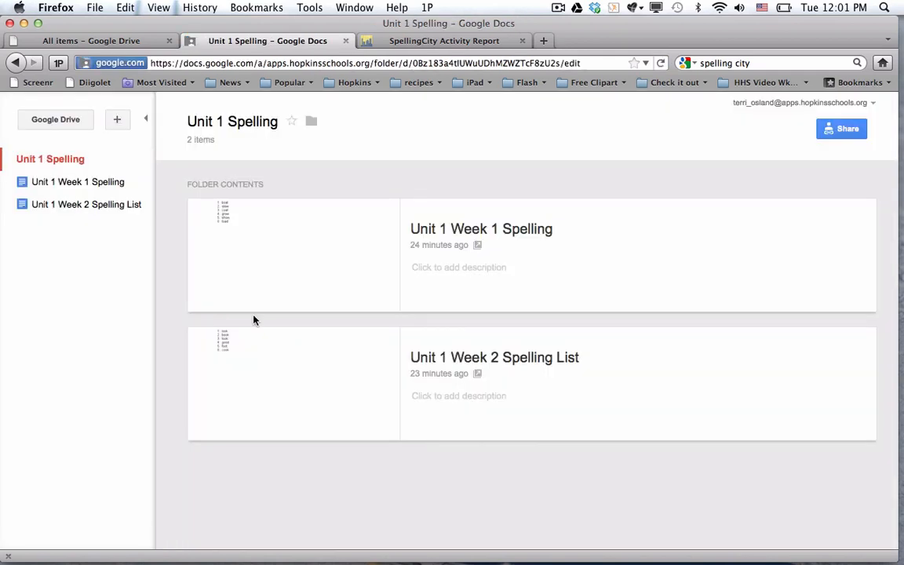
mouse_move(377, 279)
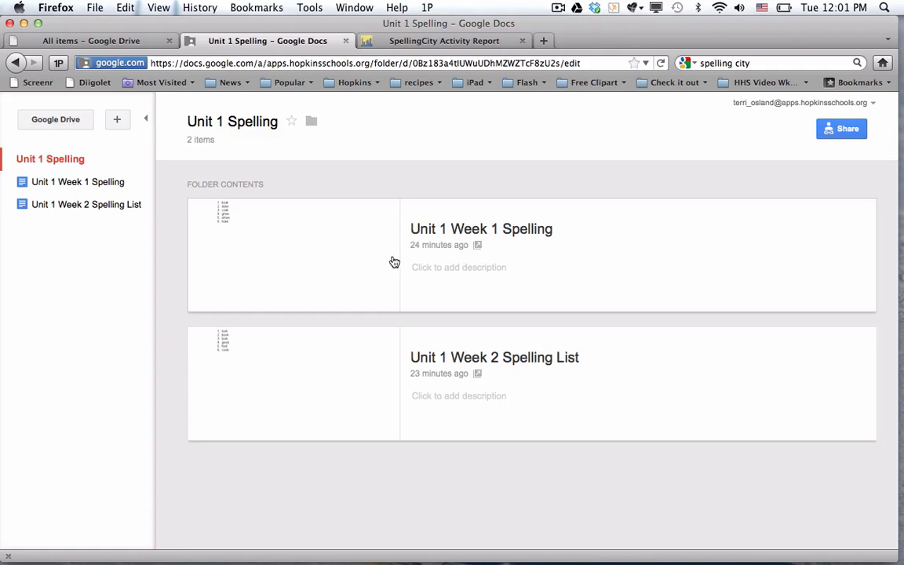
mouse_move(339, 249)
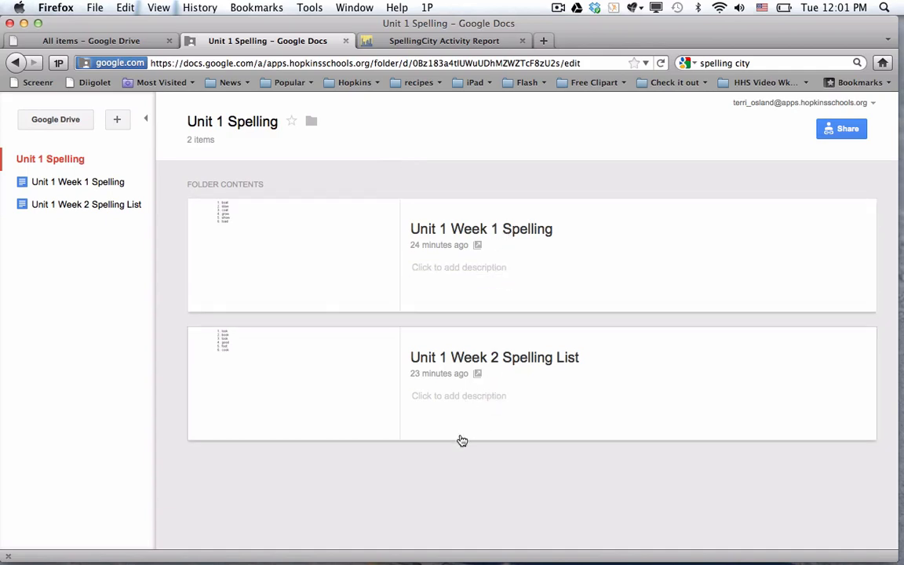
mouse_move(443, 426)
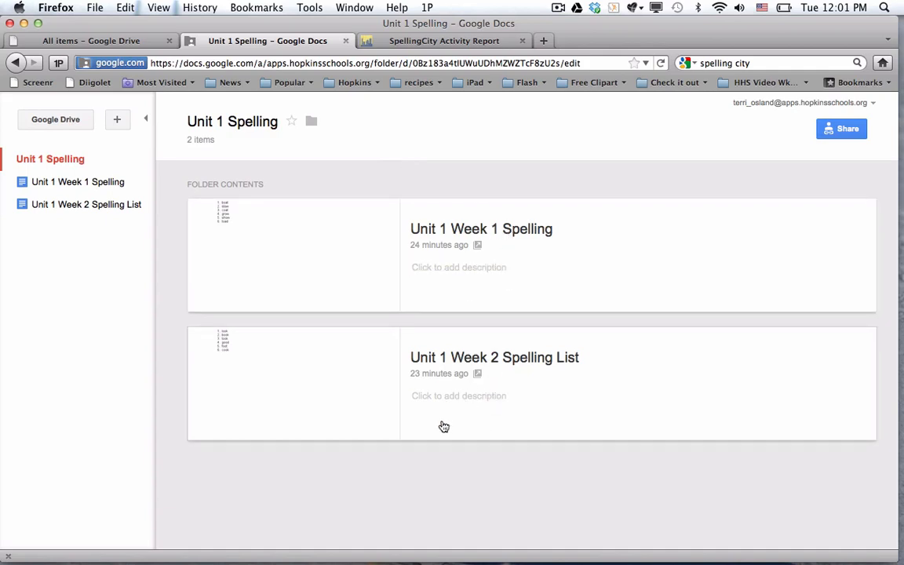
mouse_move(144, 356)
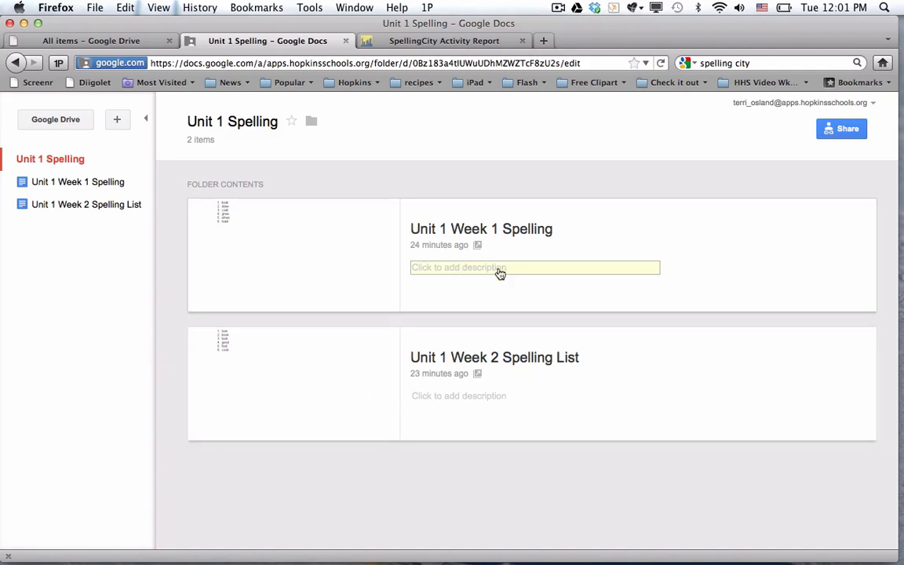
mouse_move(451, 279)
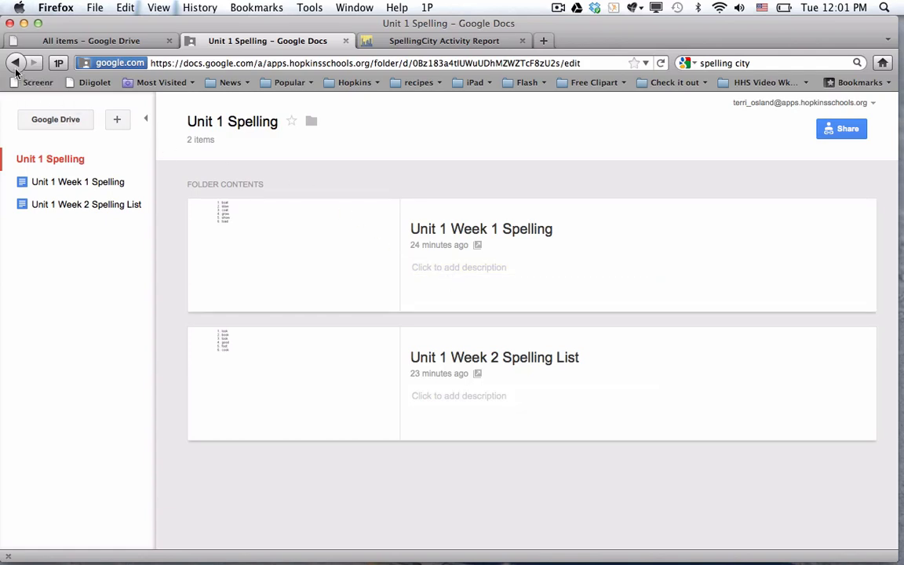
mouse_move(16, 65)
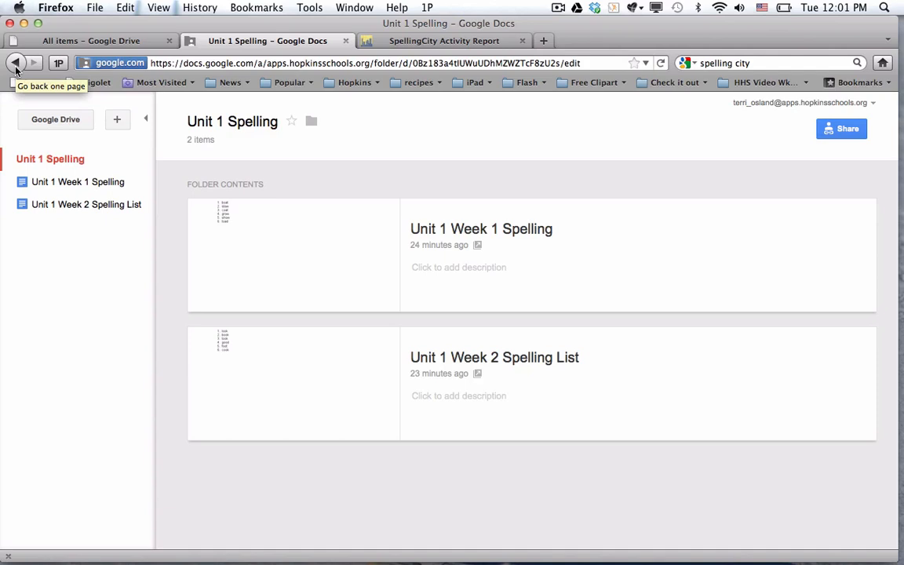
mouse_move(475, 208)
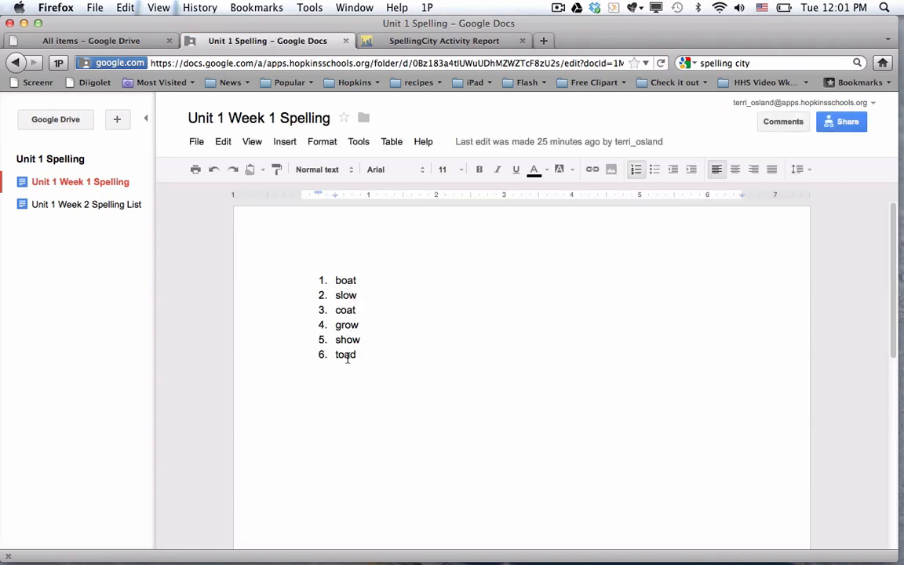
- Replace the word 'toad' with 'road' in Unit 1 Week 1 Spelling
double_click(345, 354)
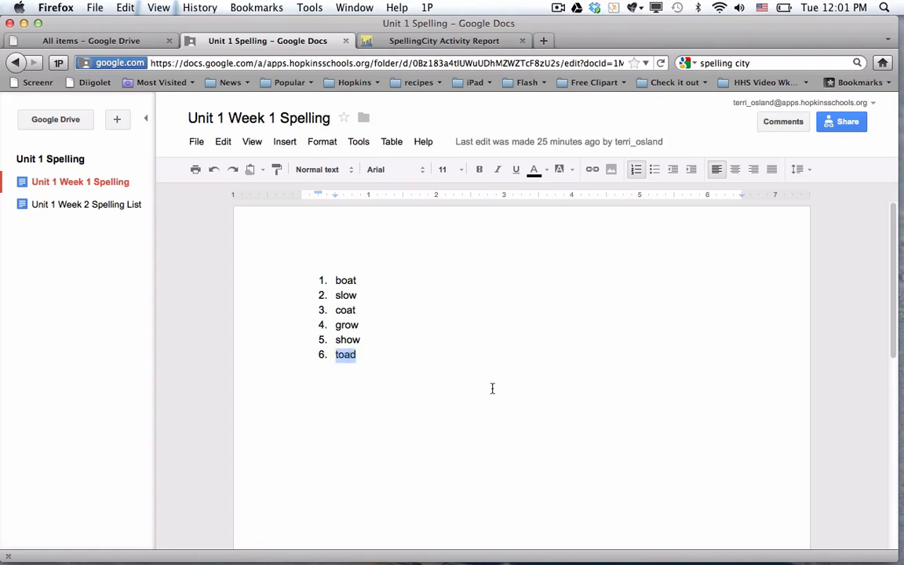
text(road)
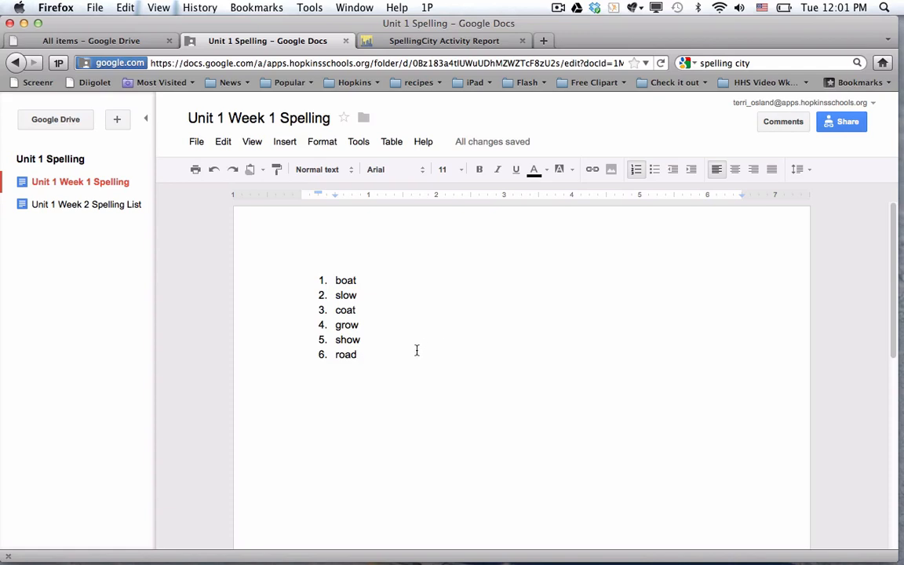
mouse_move(418, 347)
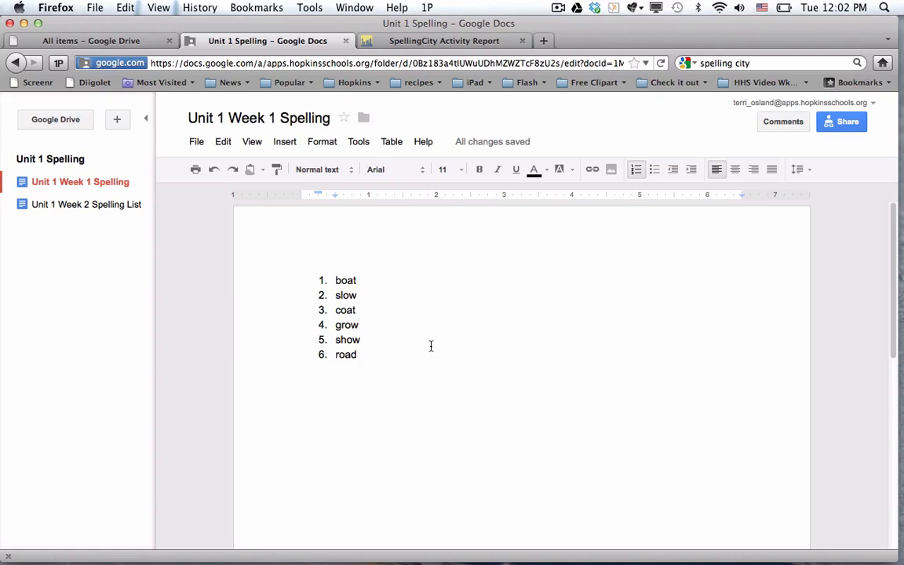
mouse_move(462, 336)
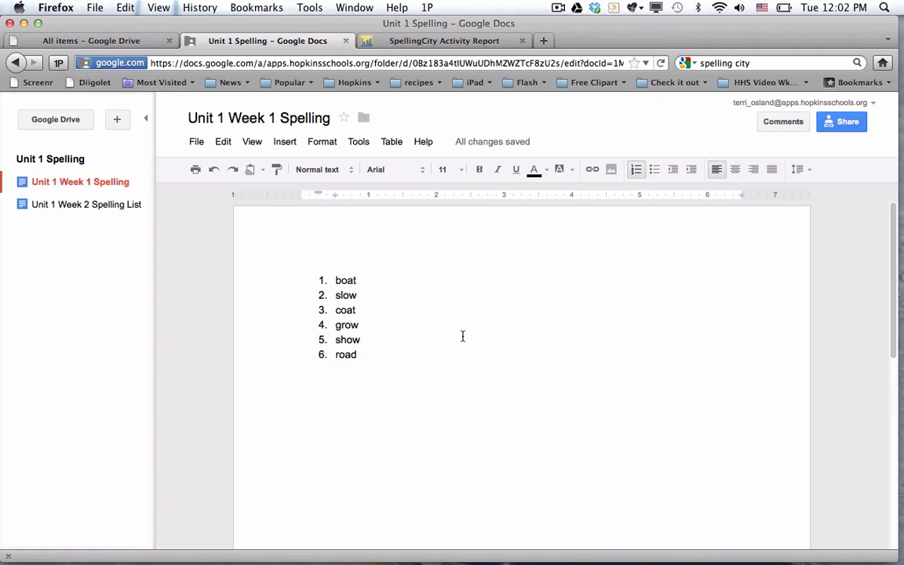
mouse_move(452, 327)
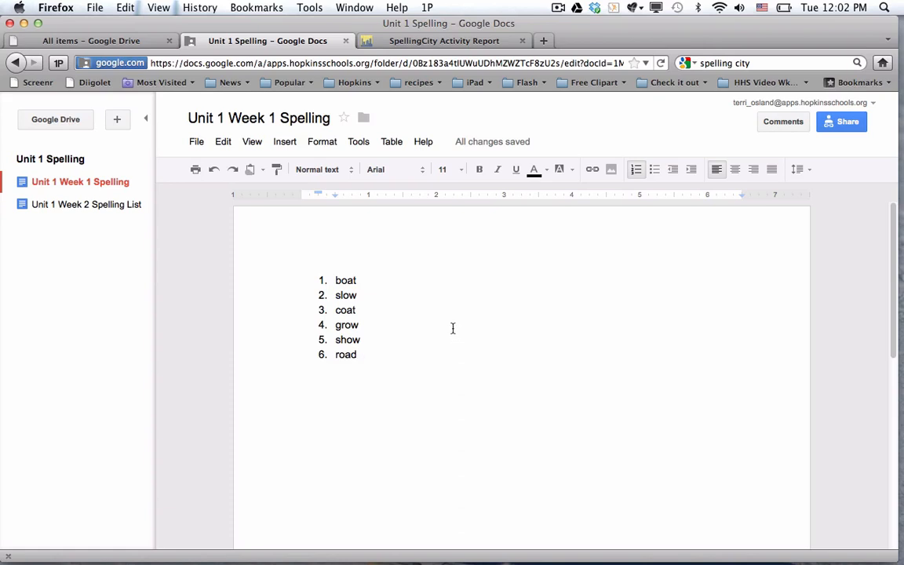